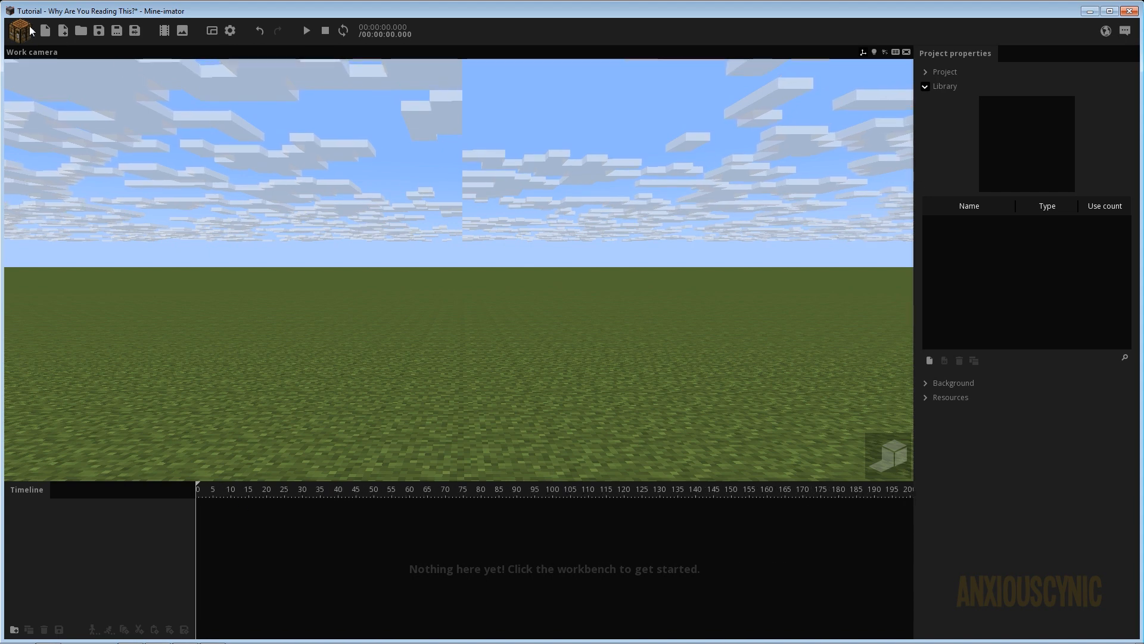
Add an Ender Dragon character from the workbench by searching the model list for 'ender'.
click(21, 28)
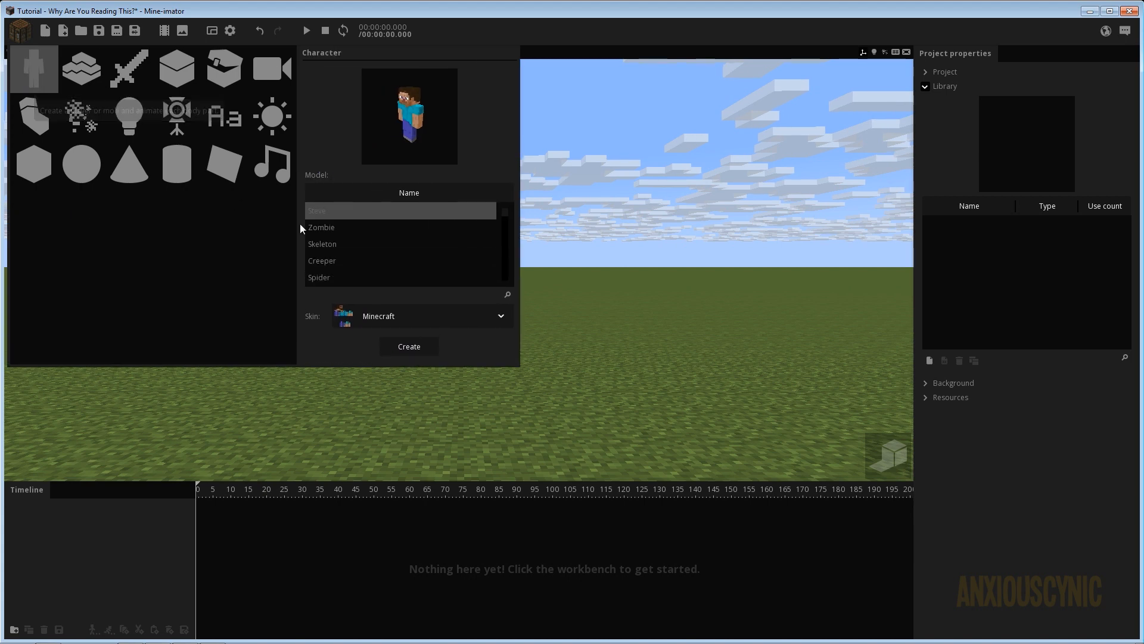
click(409, 193)
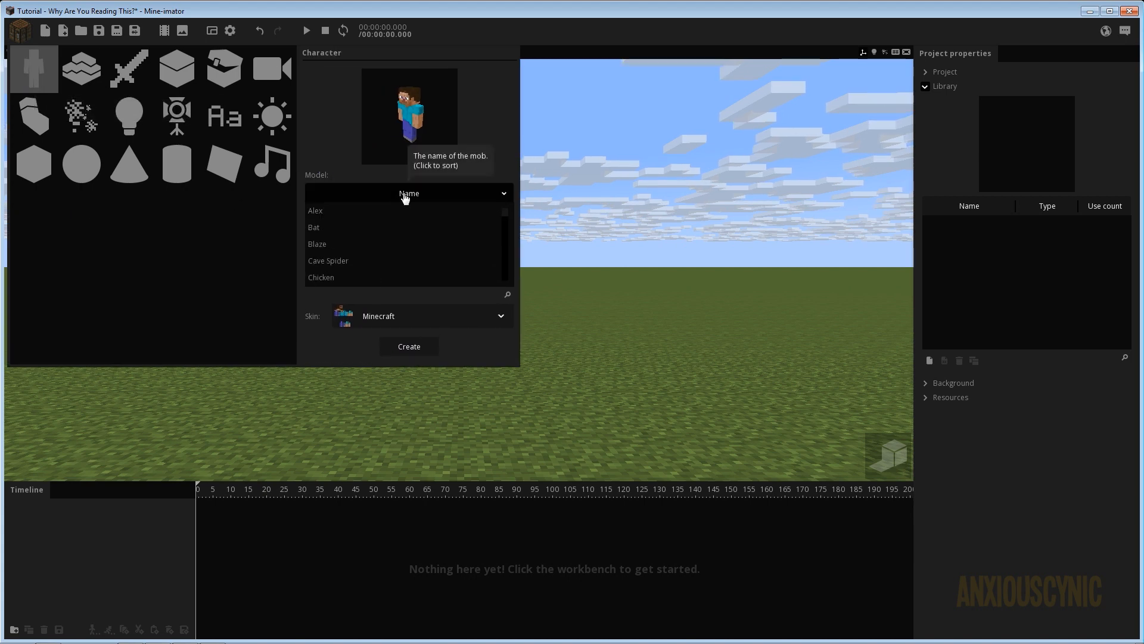
click(409, 193)
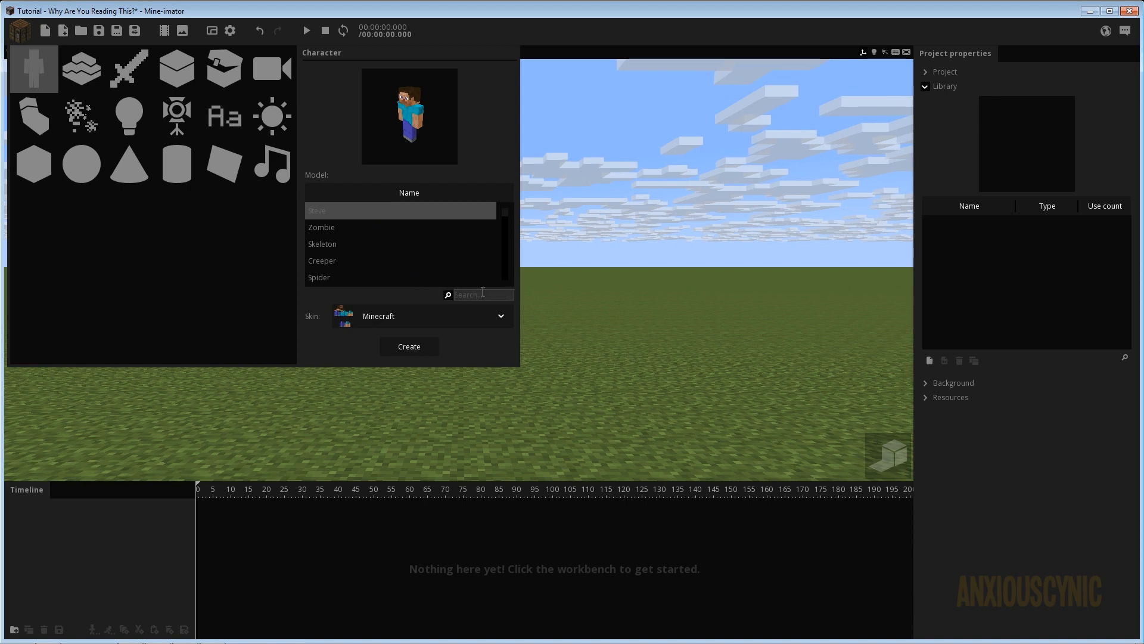
text(ender)
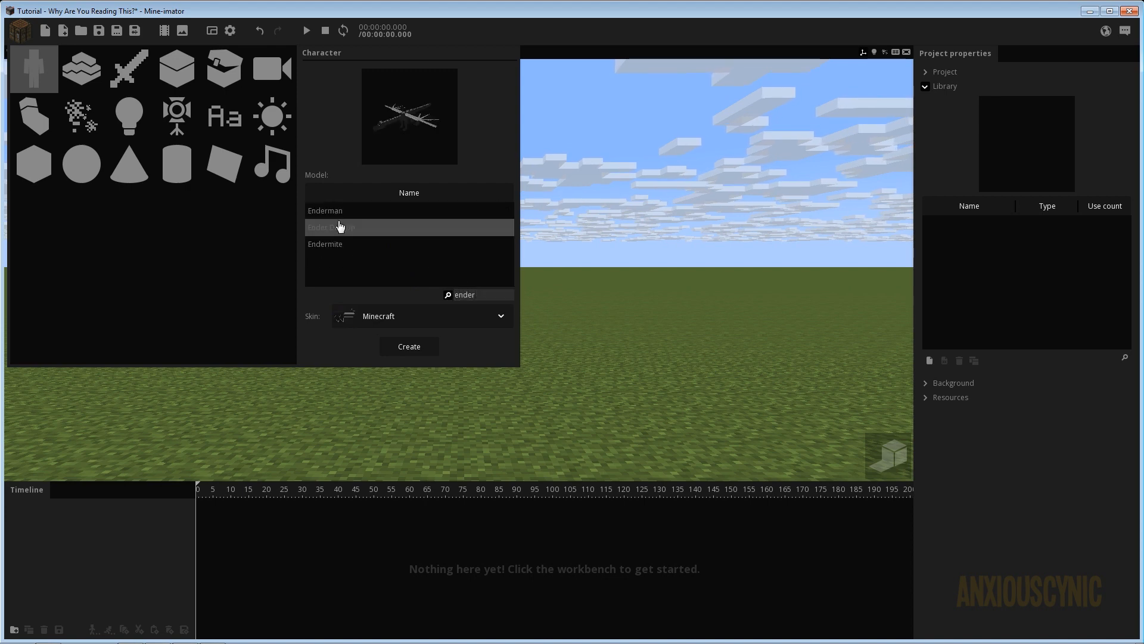
click(409, 346)
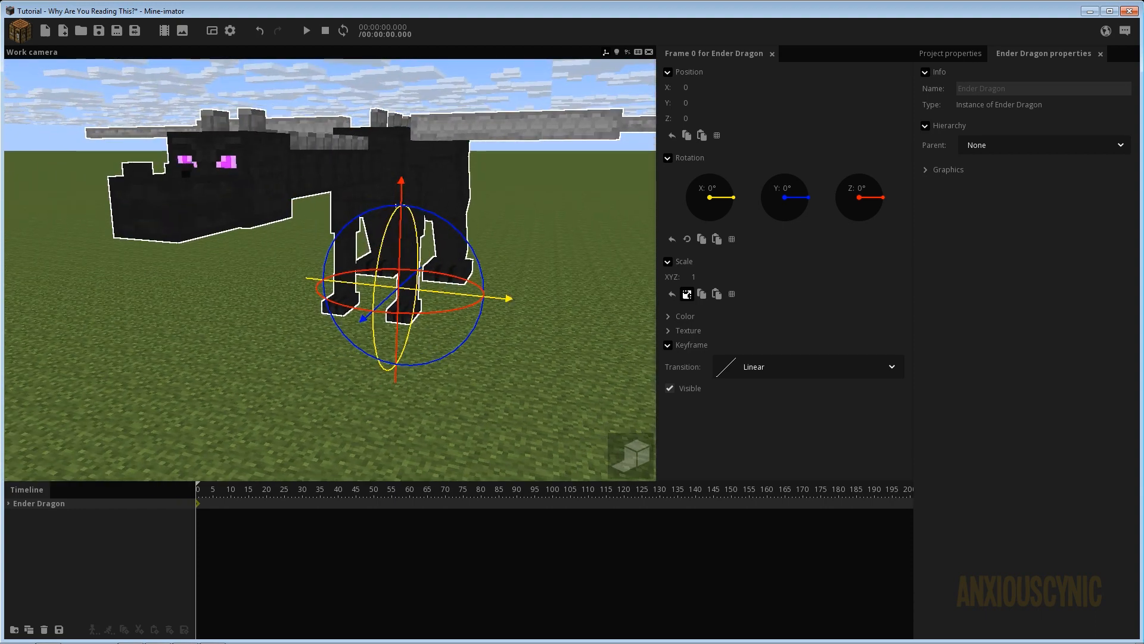
Expand the Ender Dragon's parts down through its nested tail segments, orbiting toward the tail tip.
drag(329, 219, 528, 167)
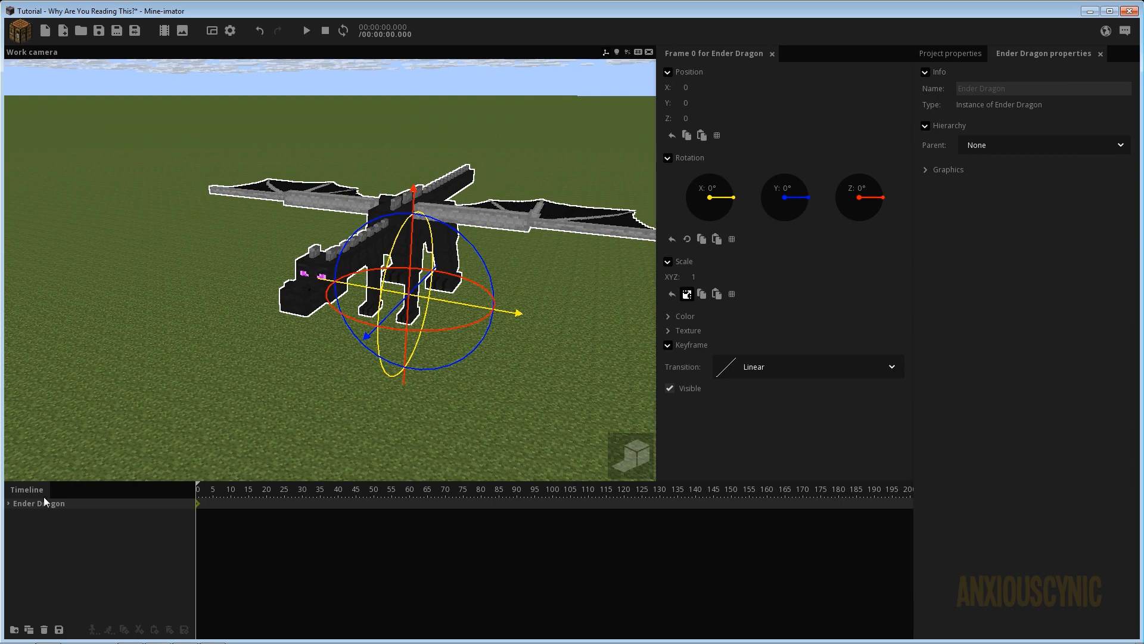
click(6, 503)
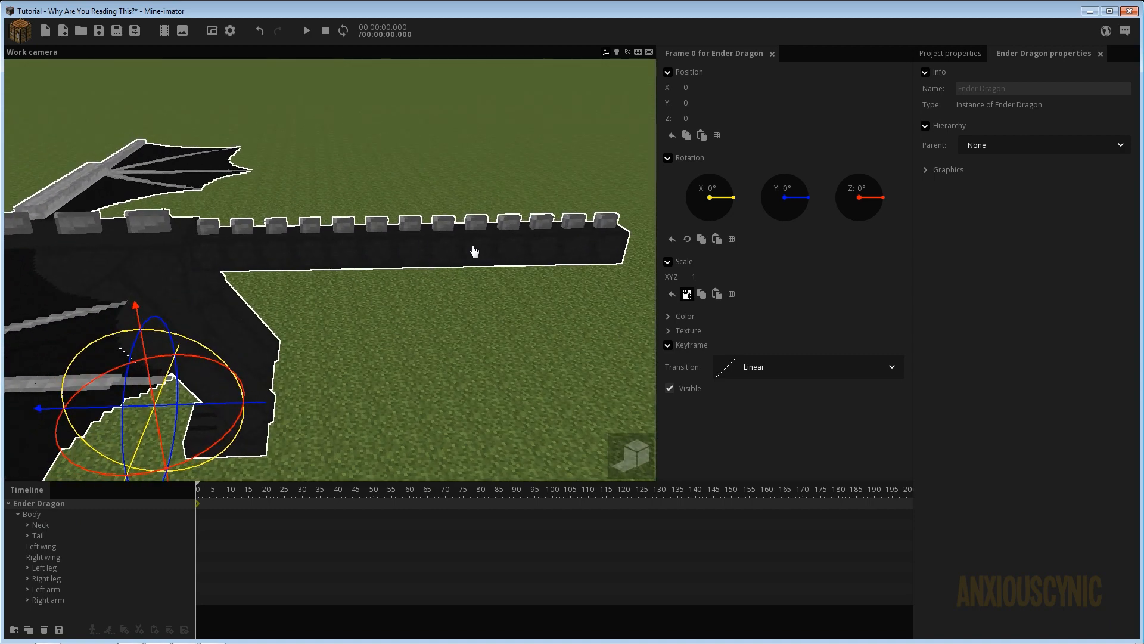
click(37, 535)
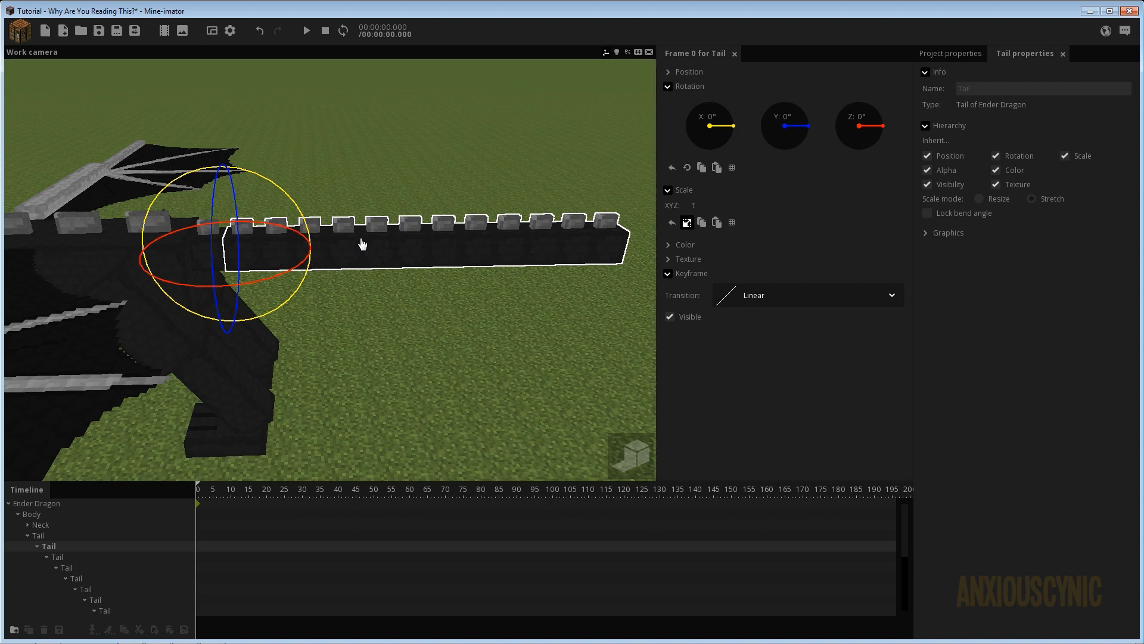
mouse_move(434, 241)
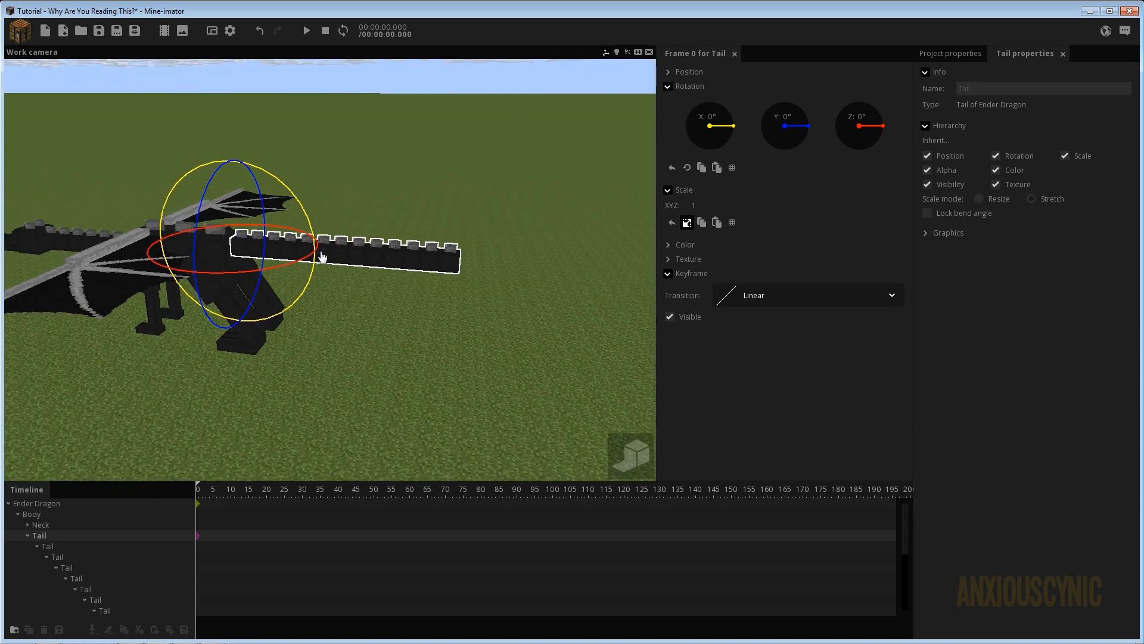
mouse_move(391, 275)
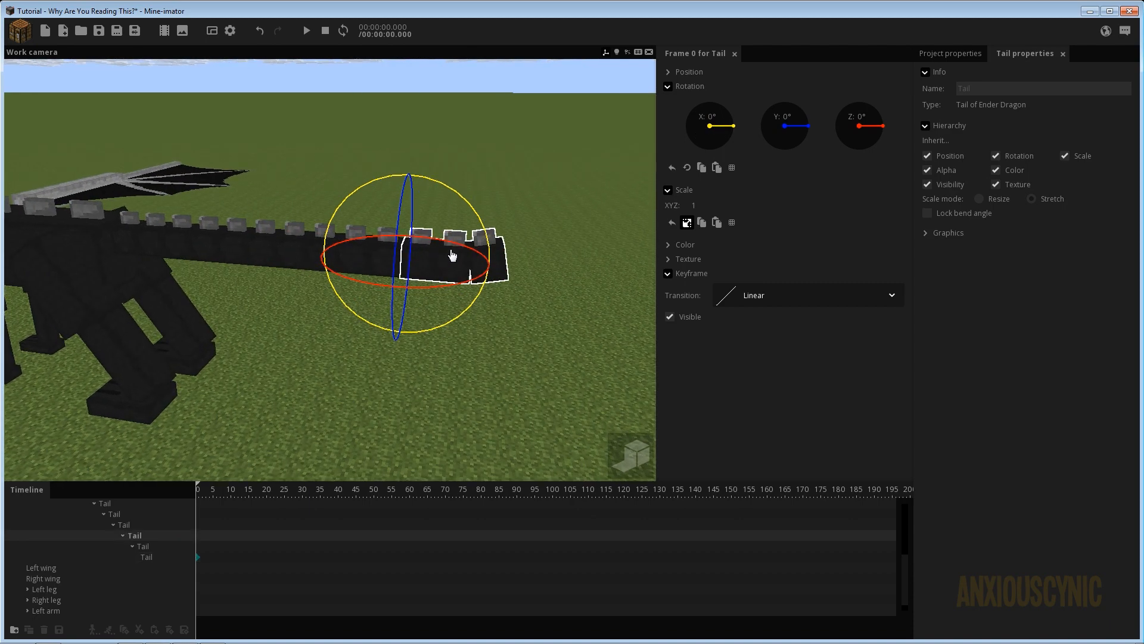
drag(708, 115, 729, 131)
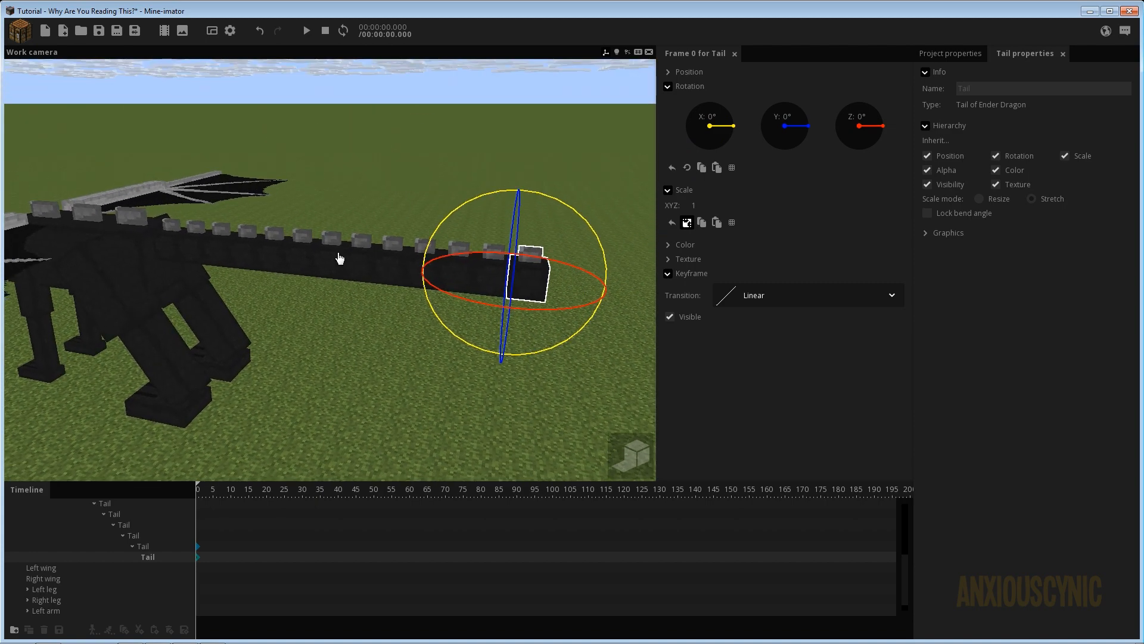
mouse_move(170, 249)
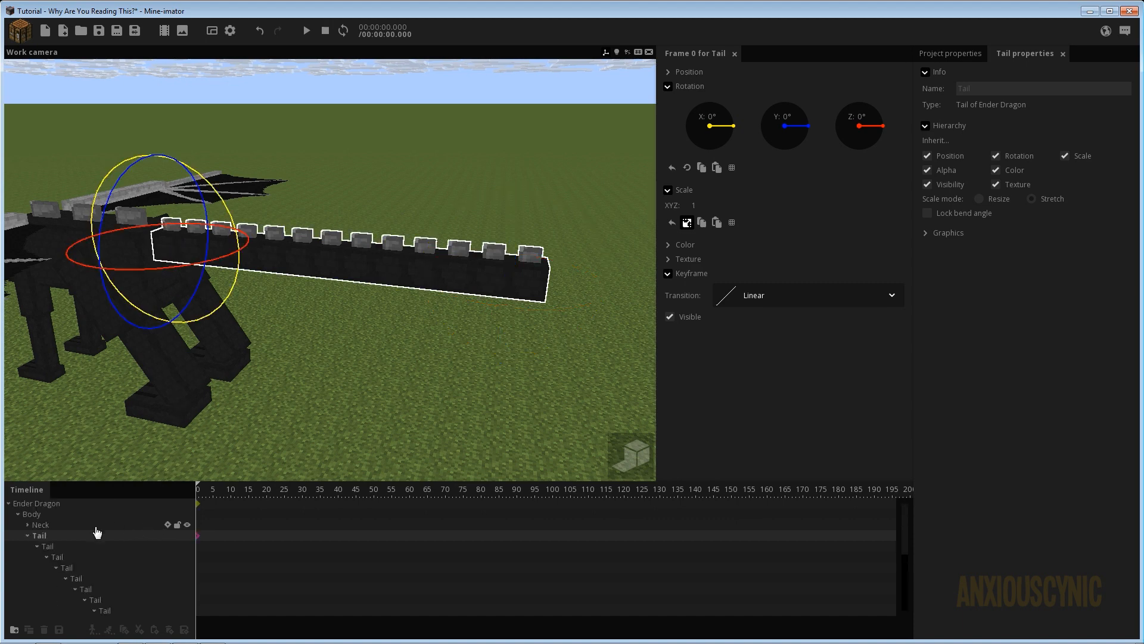
mouse_move(43, 546)
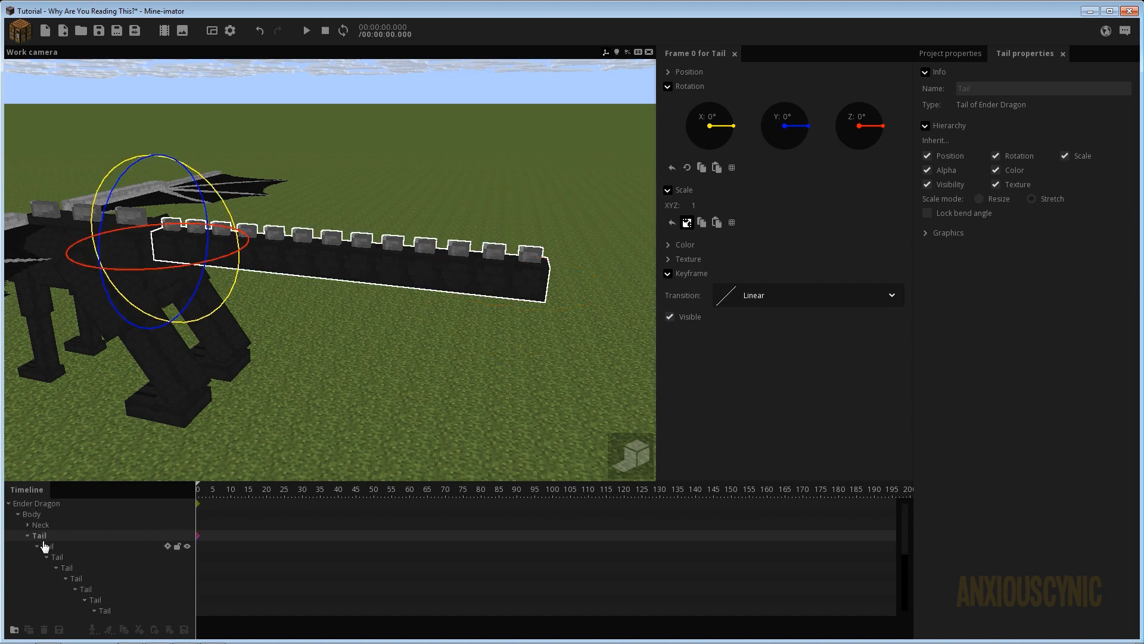
Select all the nested tail segments together in the timeline.
click(40, 545)
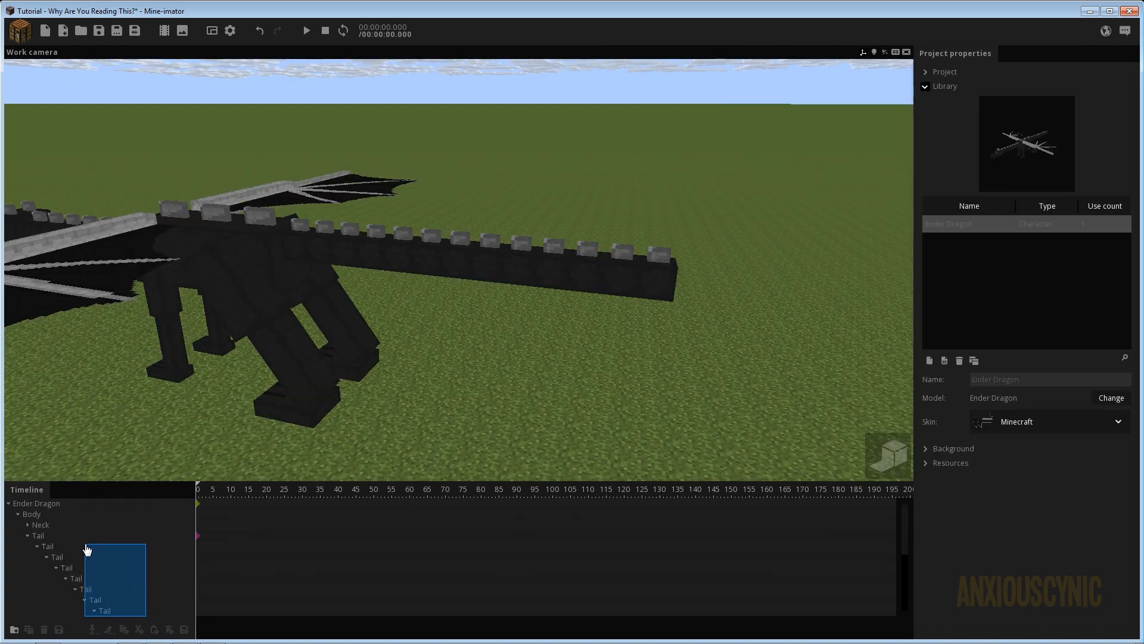
click(38, 535)
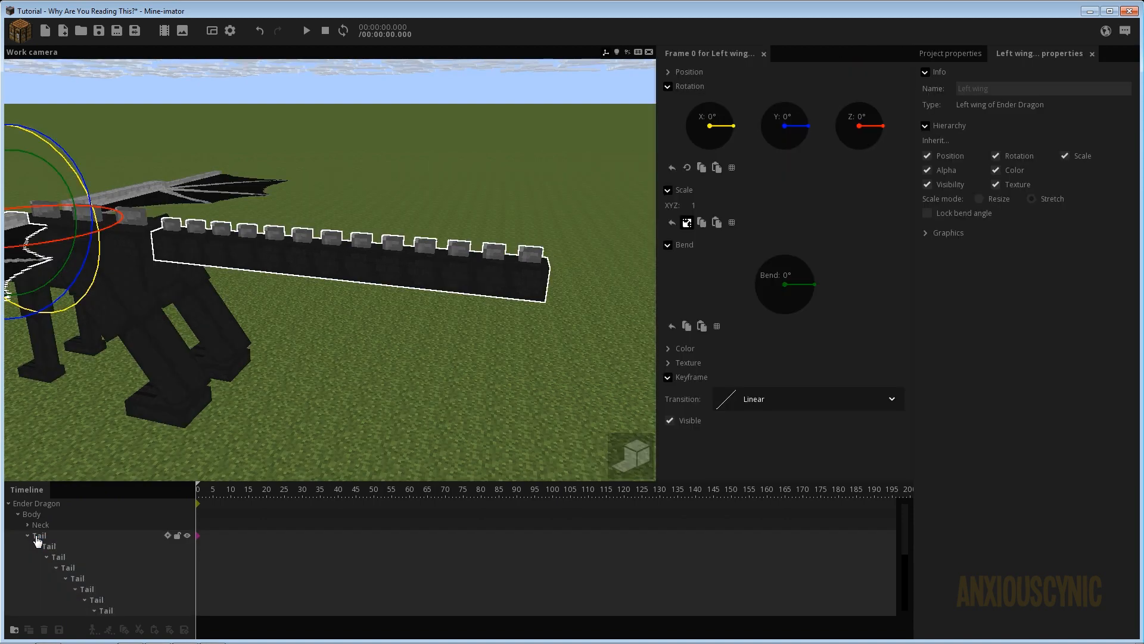
click(40, 525)
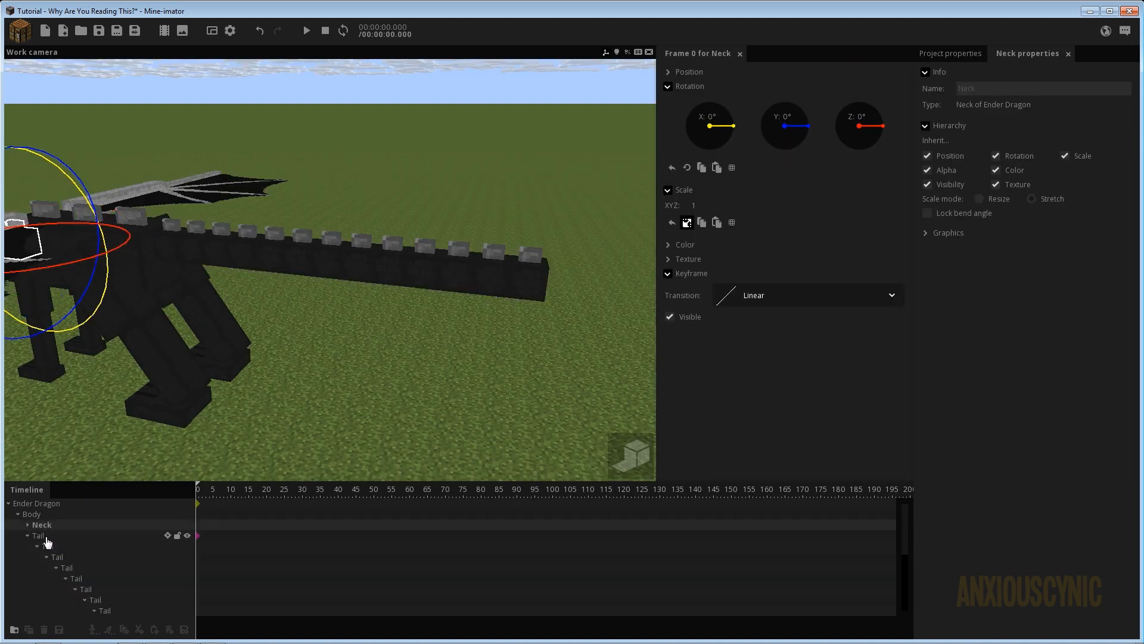
click(40, 534)
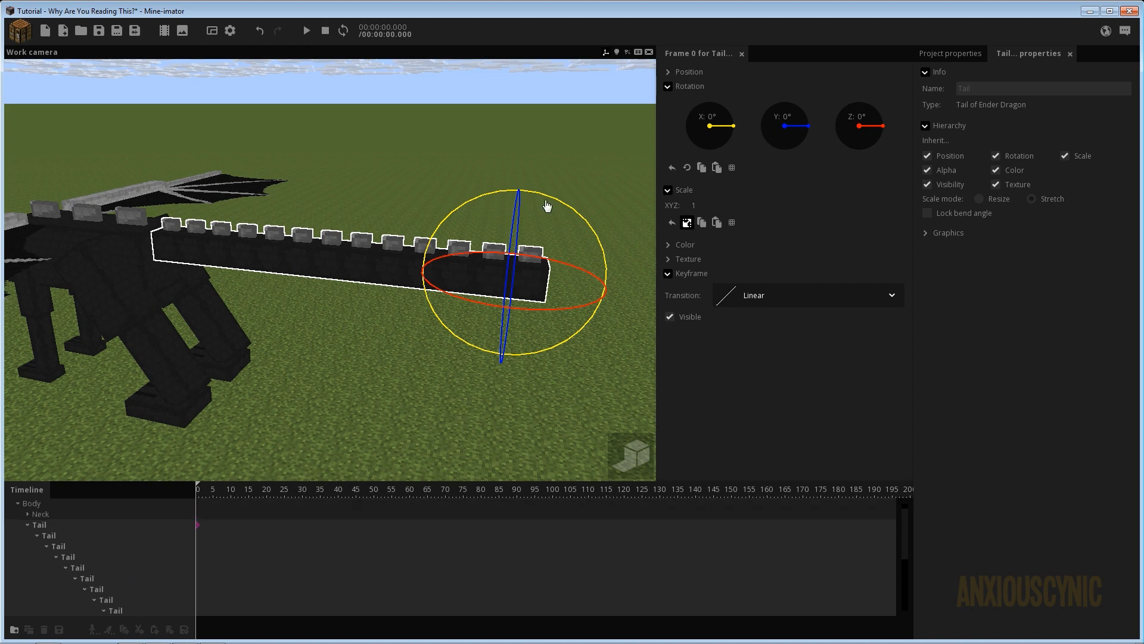
Rotate the selected segments so the tail curls and rises upward, then deselect it.
drag(546, 207, 554, 146)
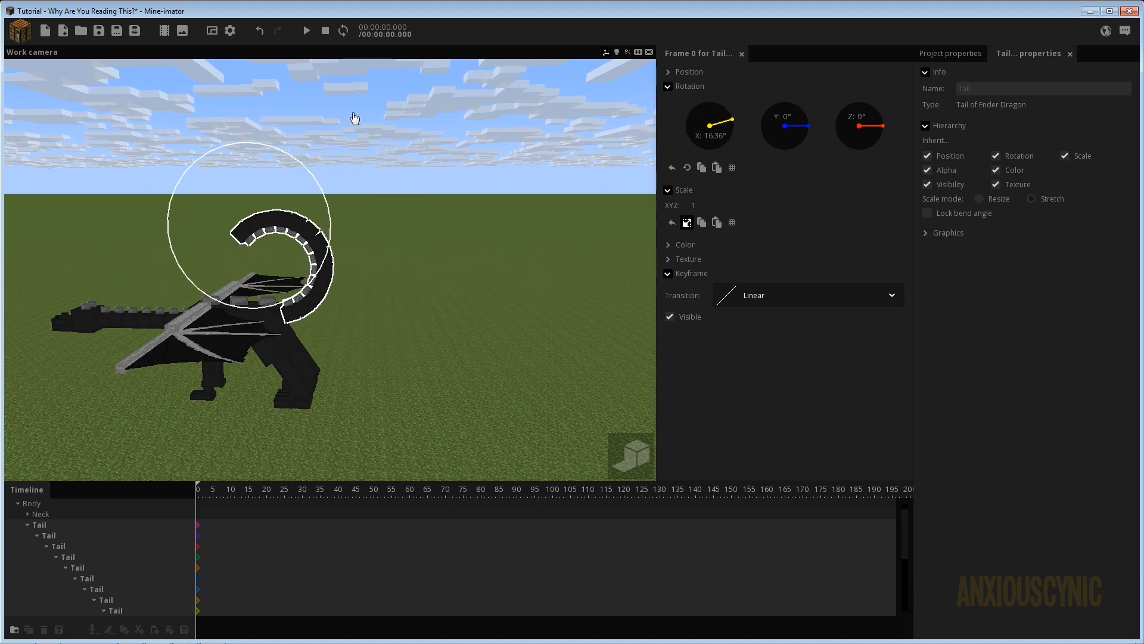
drag(721, 117, 715, 131)
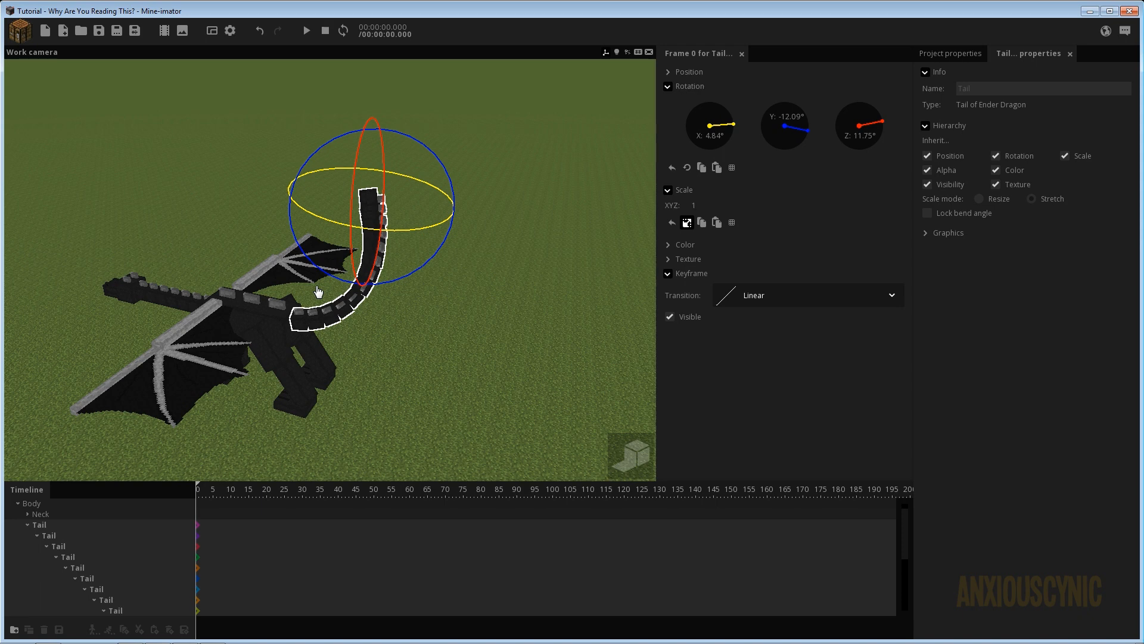
mouse_move(471, 334)
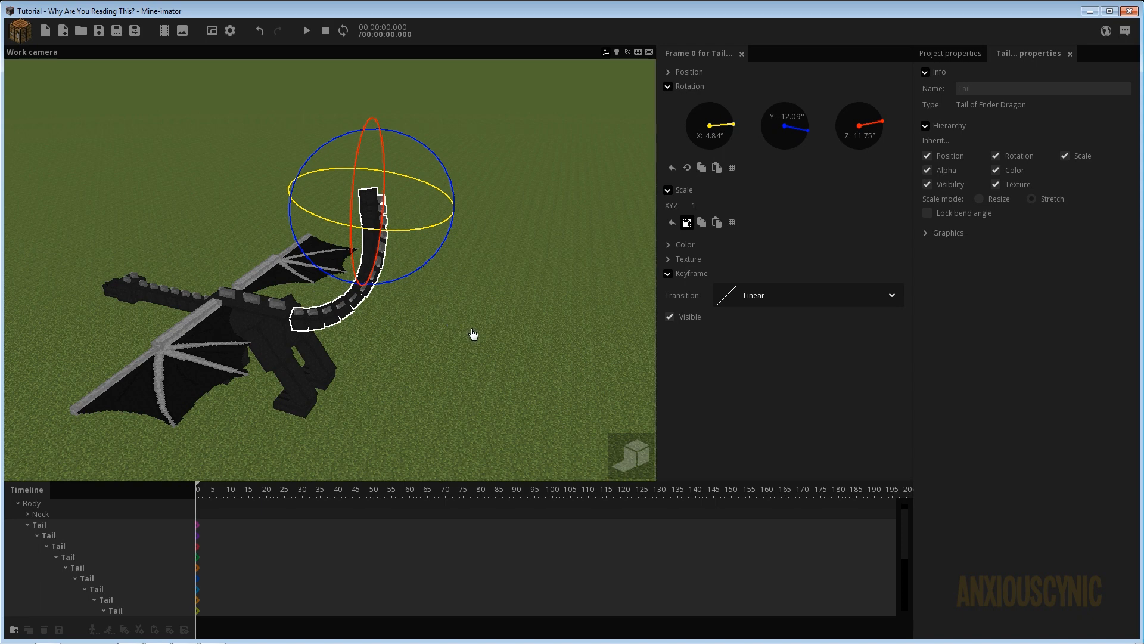
click(33, 524)
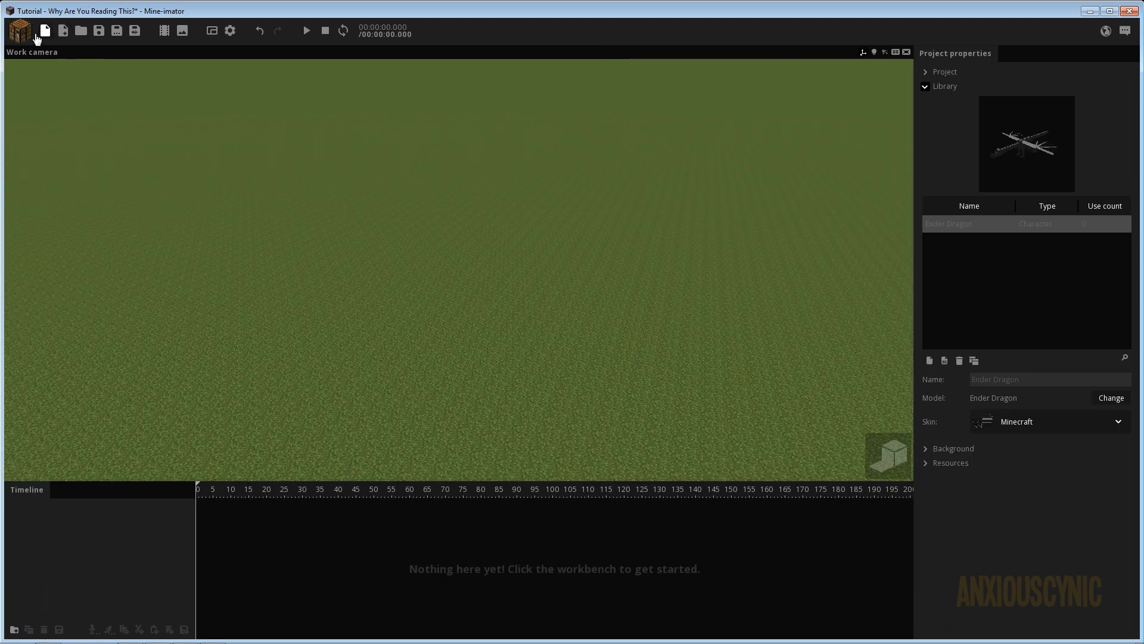
Create a plain cube with a custom rotation point raised to Z 8.
click(22, 30)
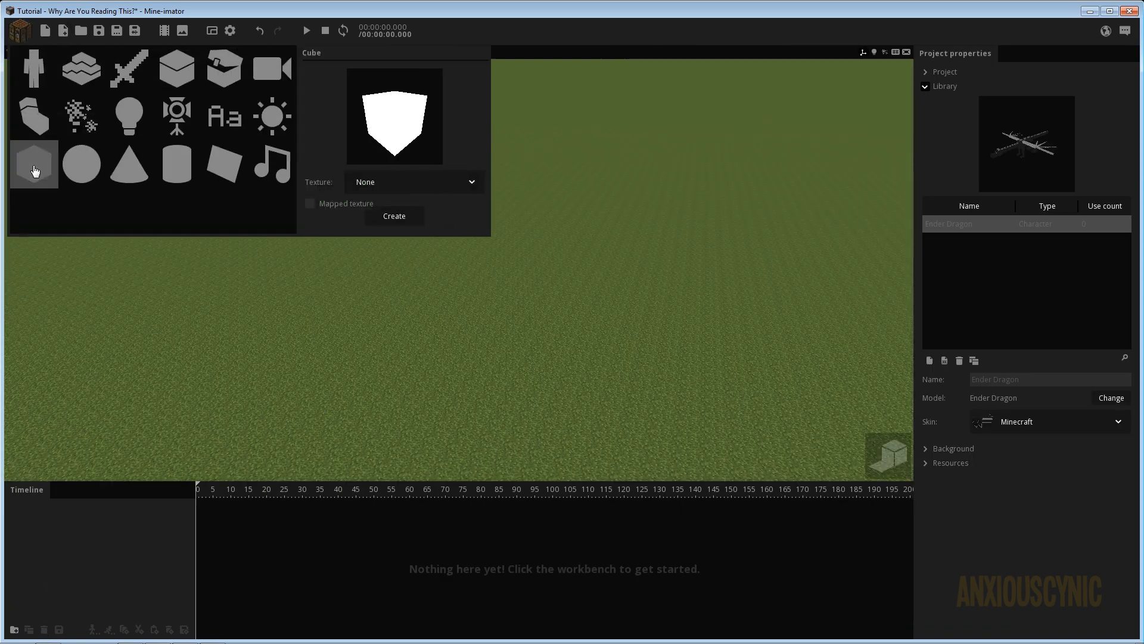
click(394, 216)
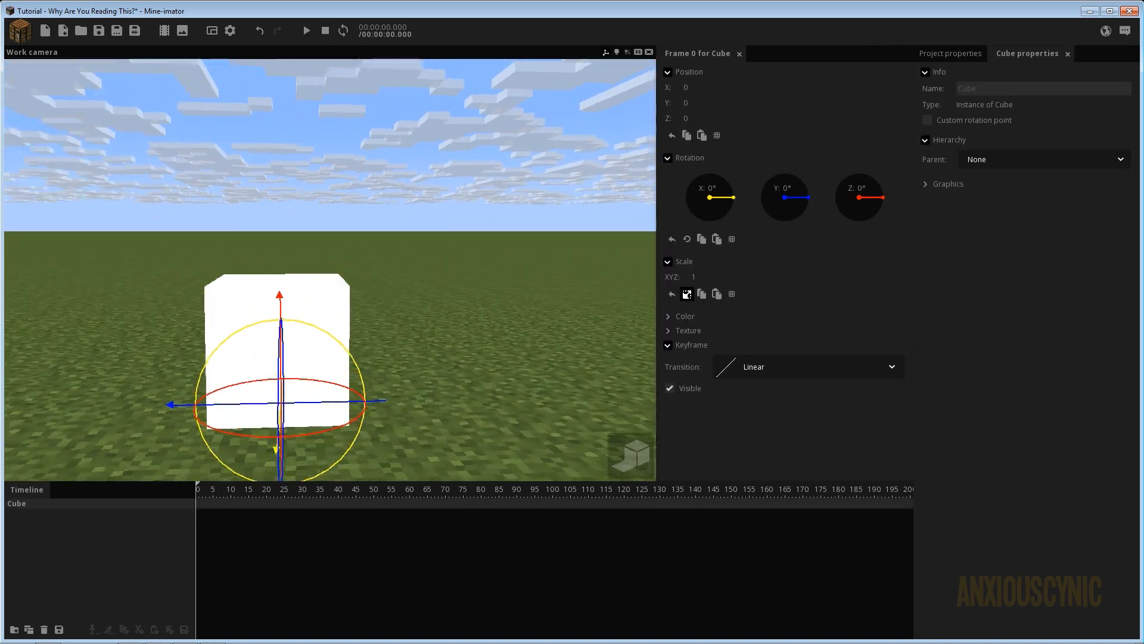
click(927, 119)
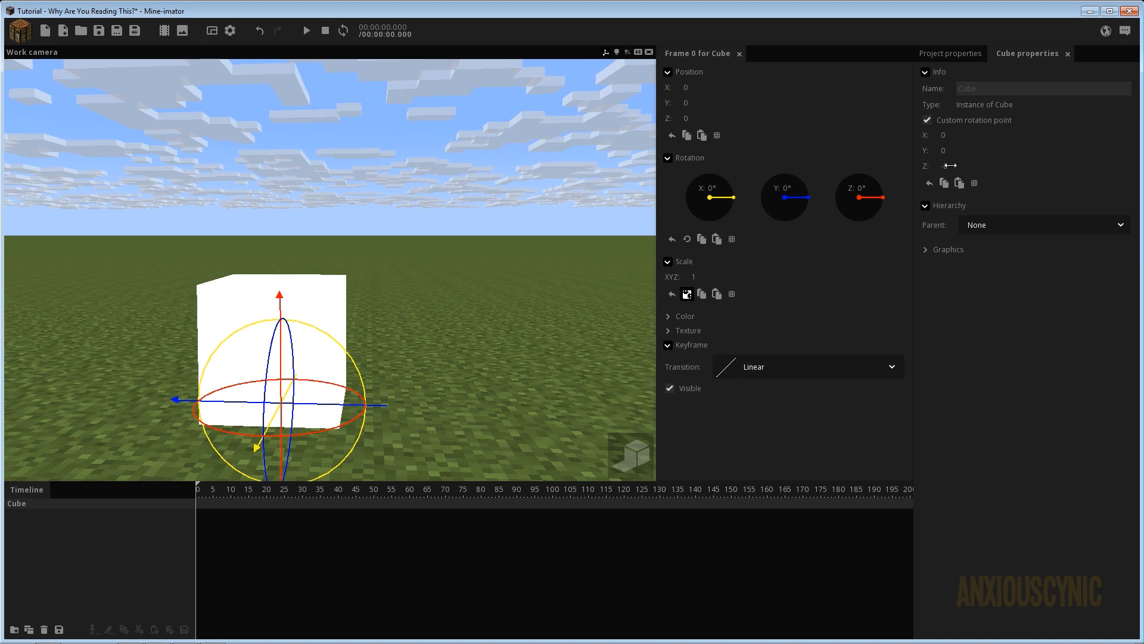
drag(949, 165, 956, 190)
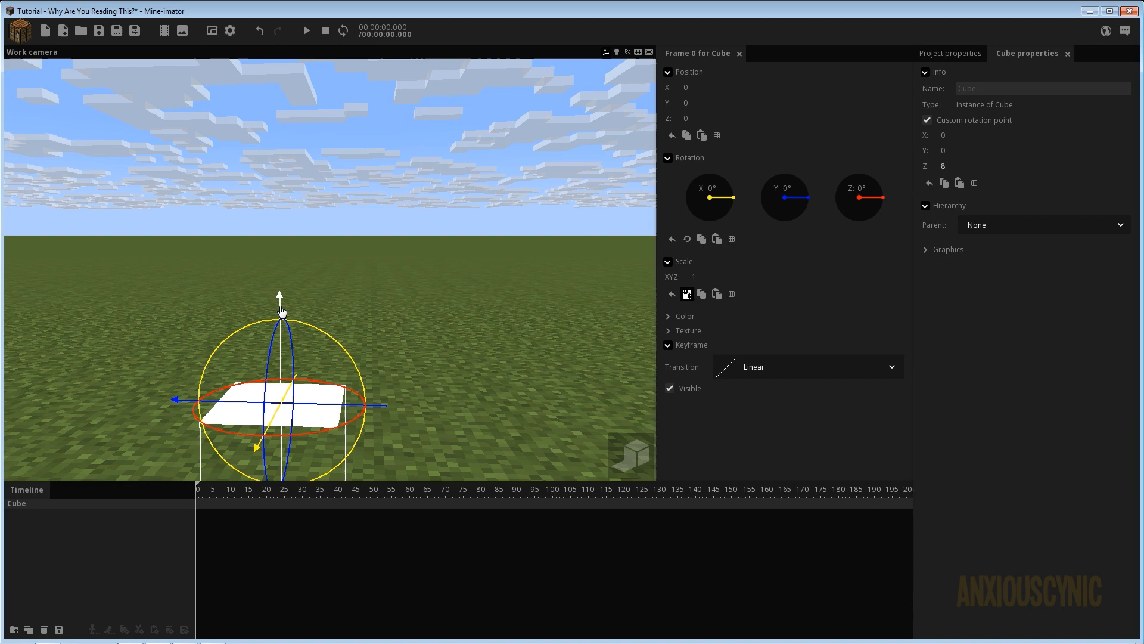
Lift the cube off the ground and attach a small child cube to it.
drag(277, 296, 278, 76)
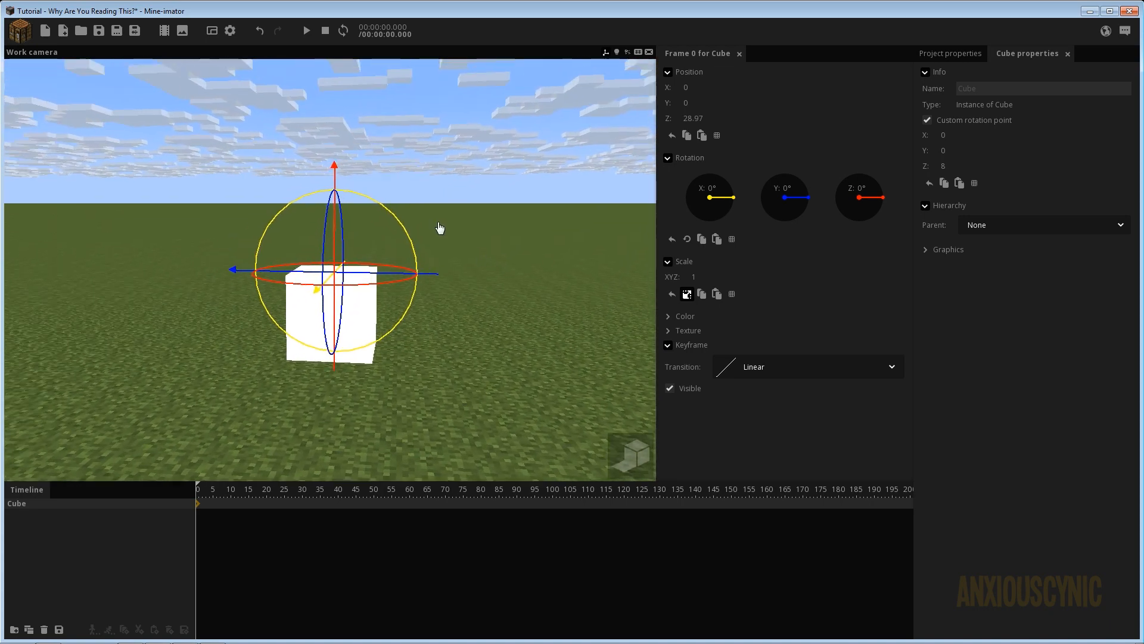
drag(333, 274, 332, 190)
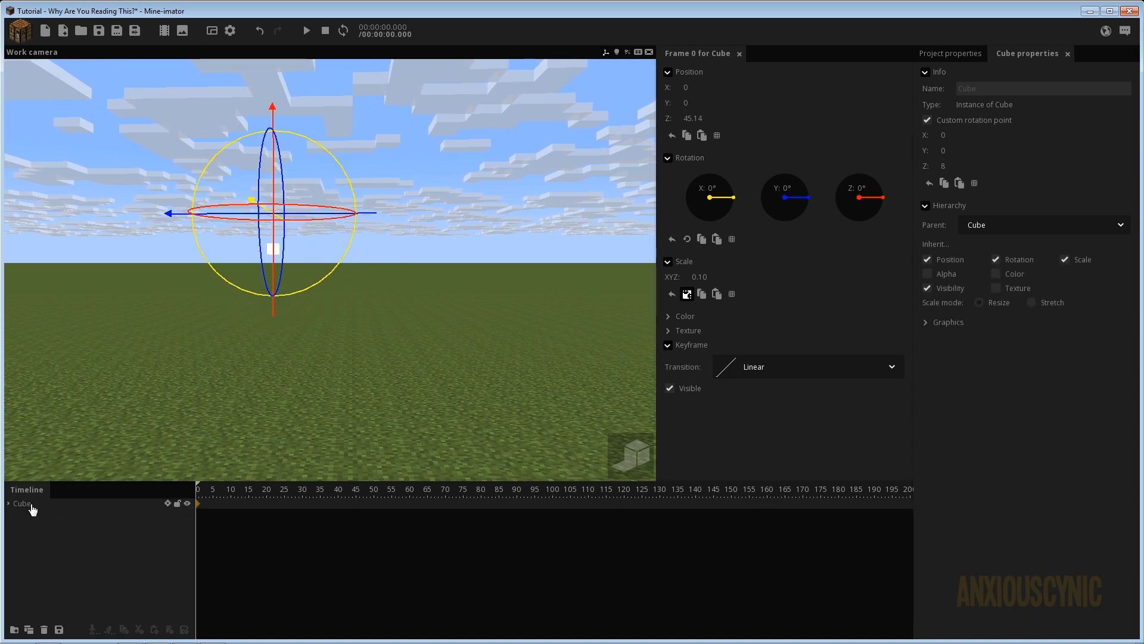
Restore the child block to full scale and add a third block segment under the parent cube.
click(7, 503)
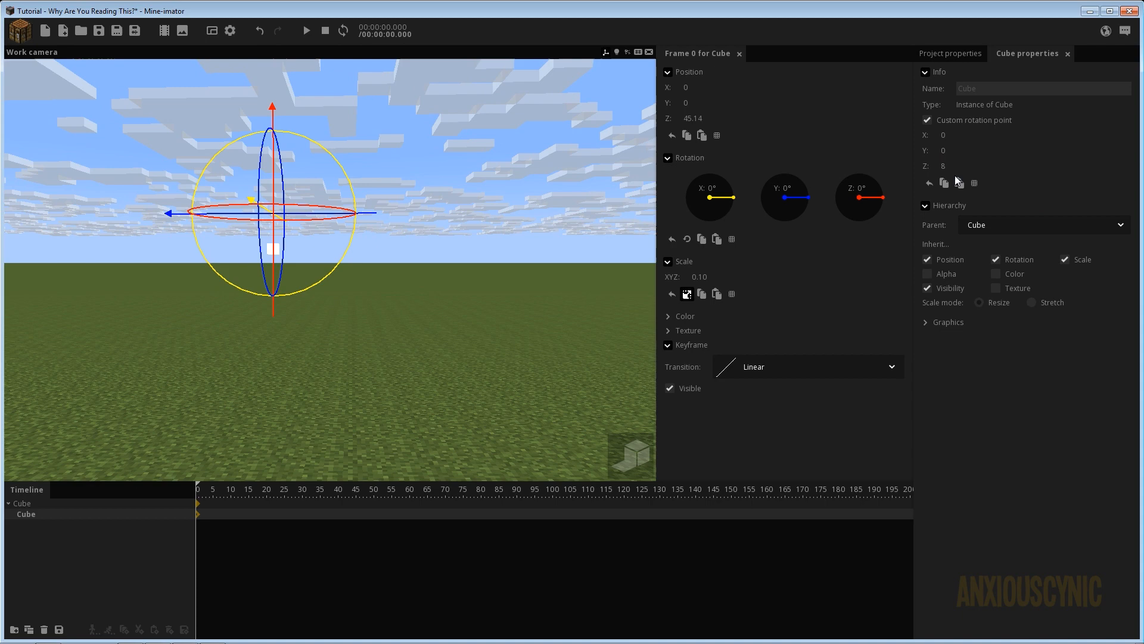
mouse_move(705, 267)
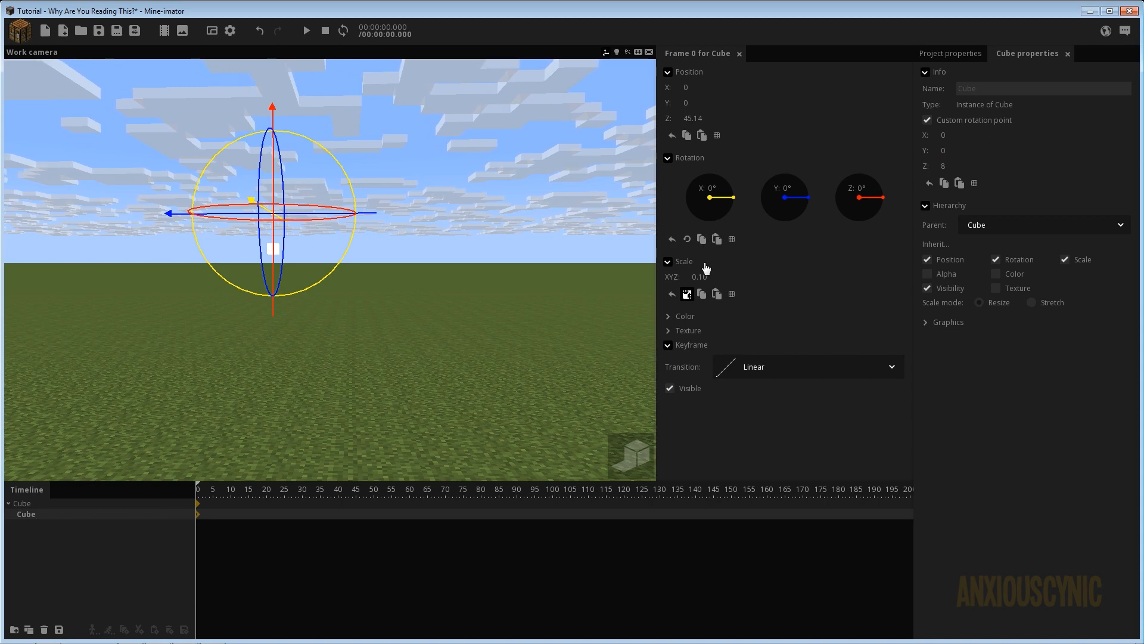
click(672, 135)
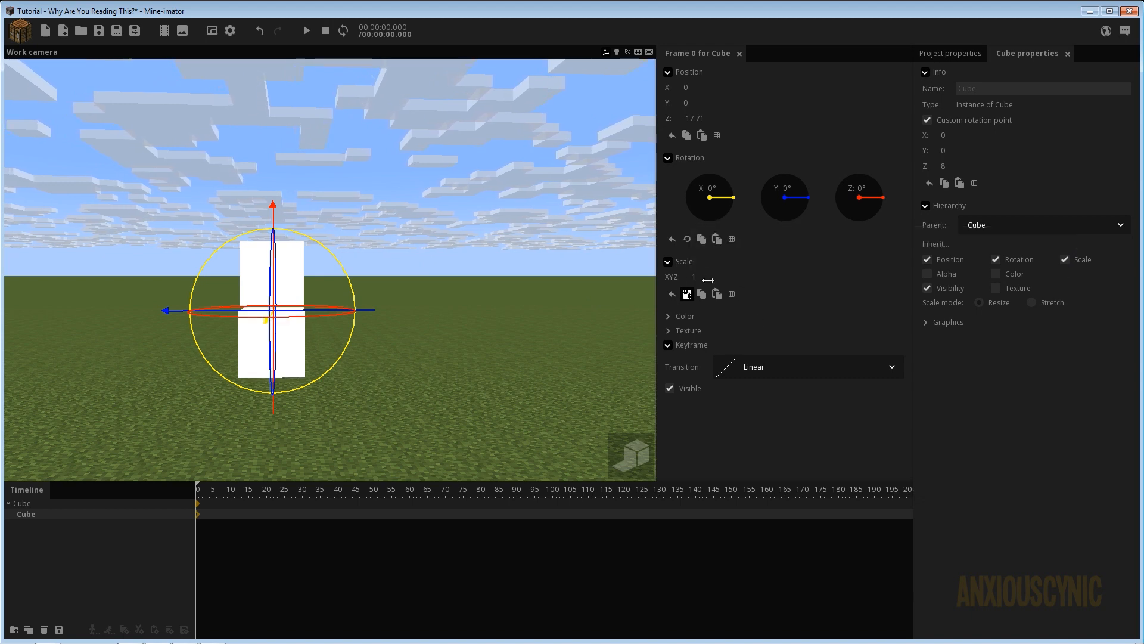
mouse_move(701, 276)
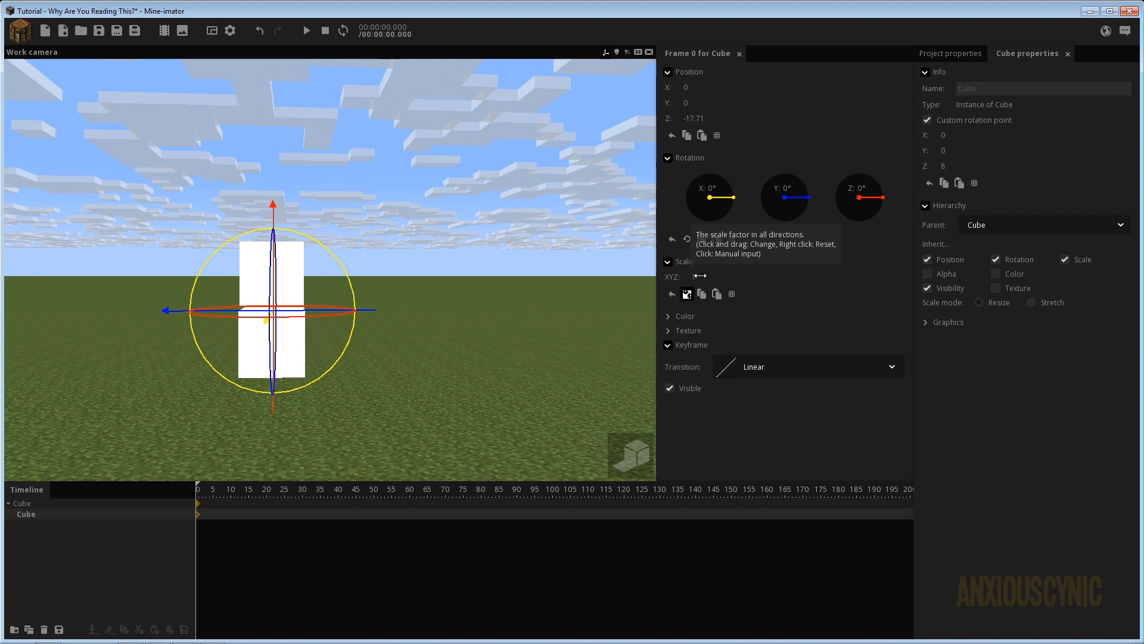
mouse_move(544, 279)
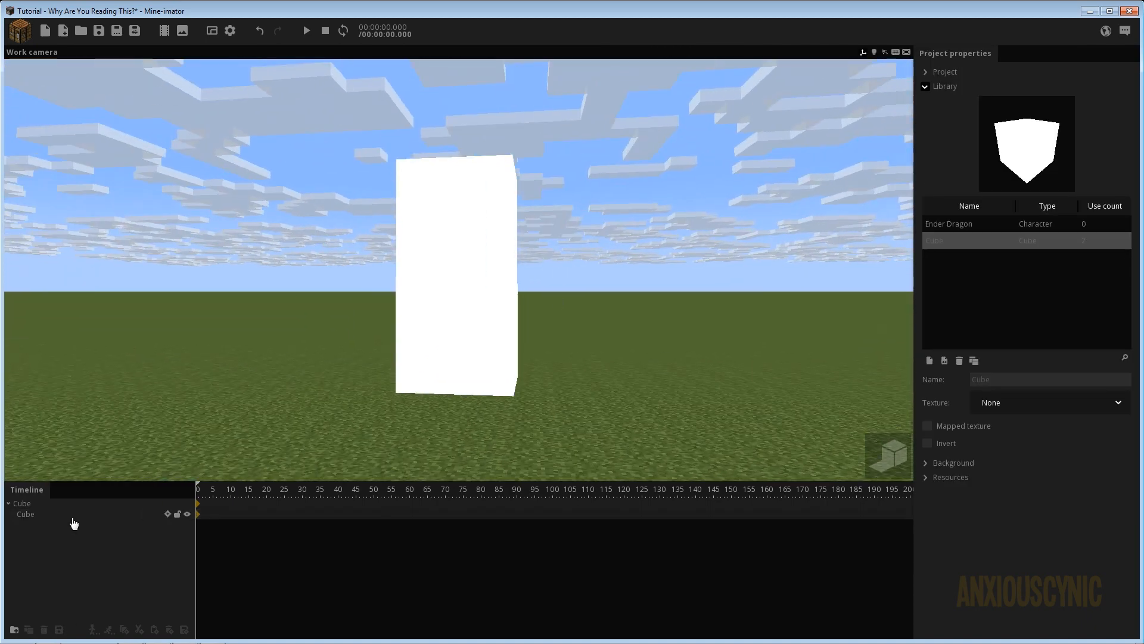
click(26, 515)
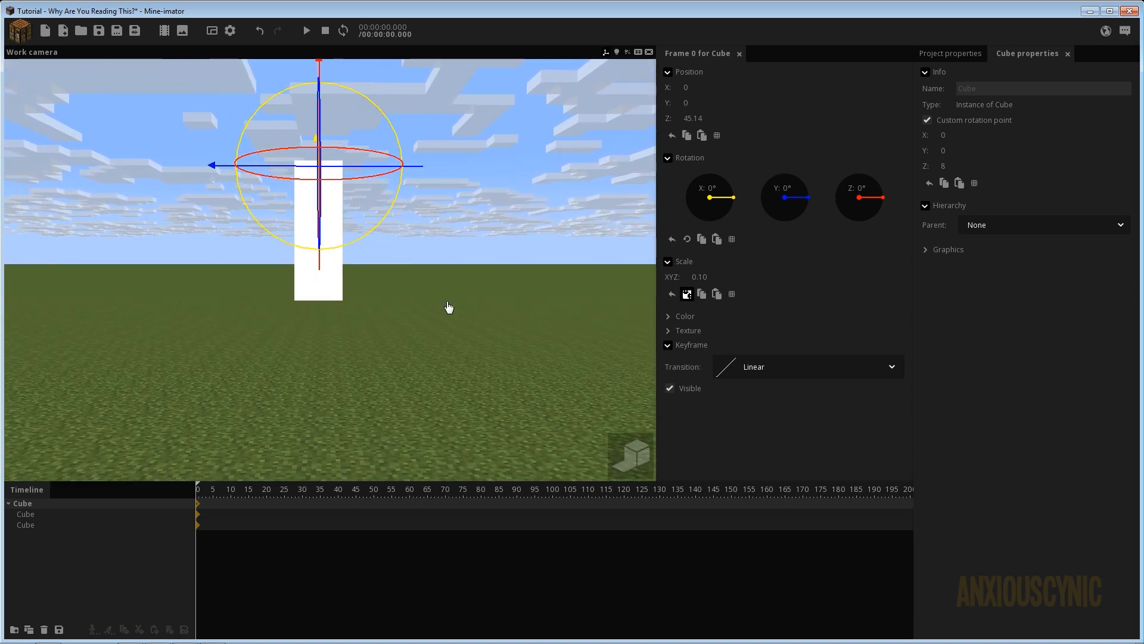
mouse_move(248, 496)
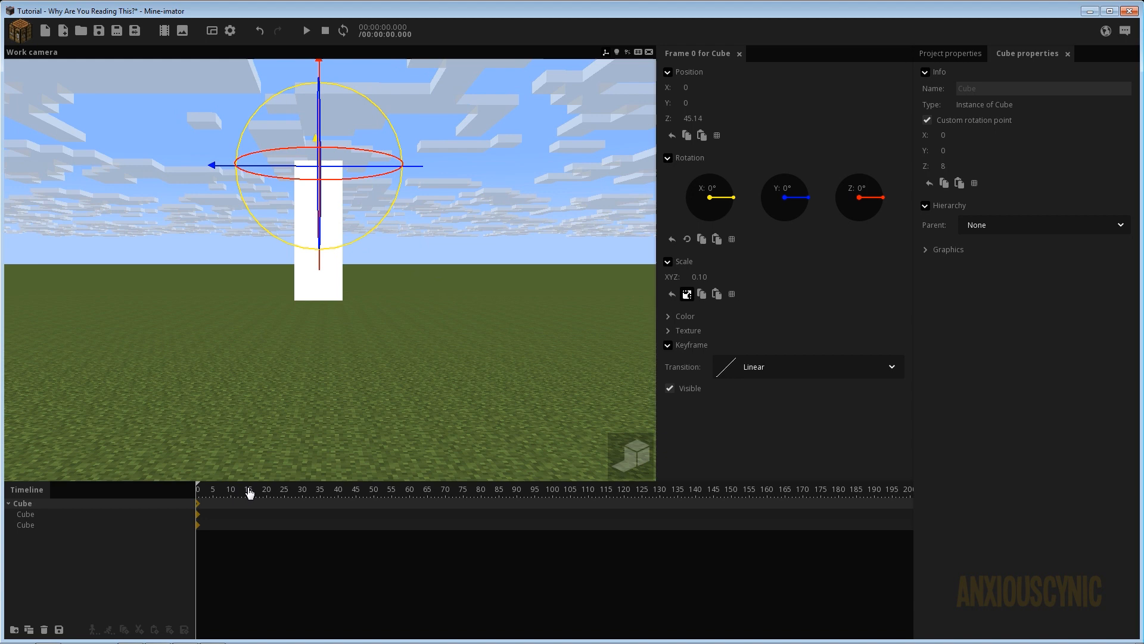
click(26, 524)
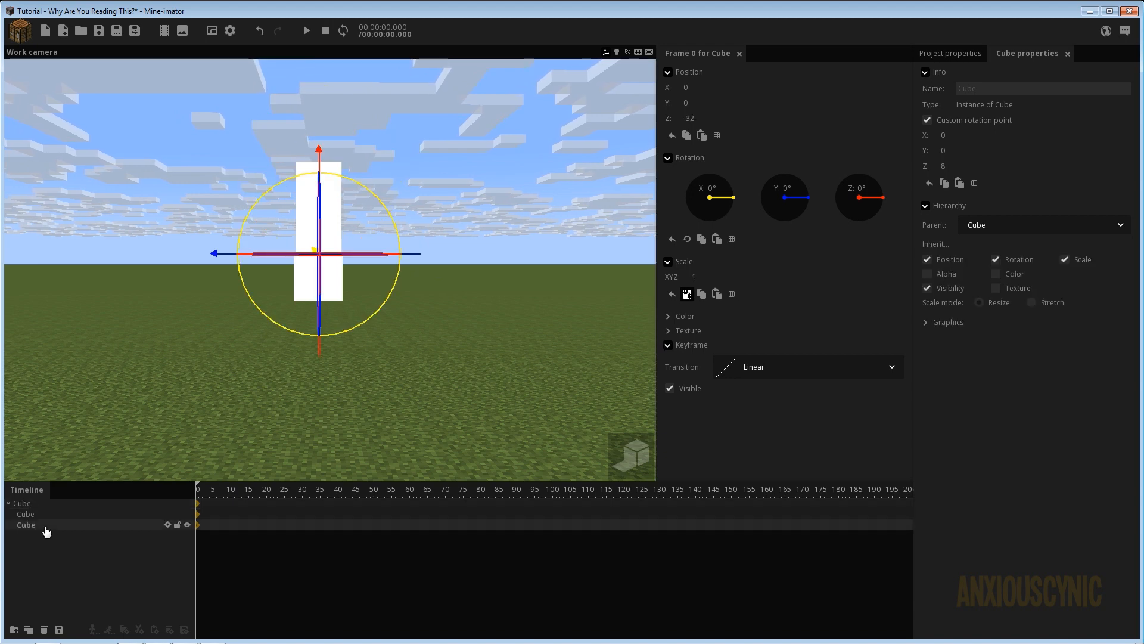
mouse_move(996, 278)
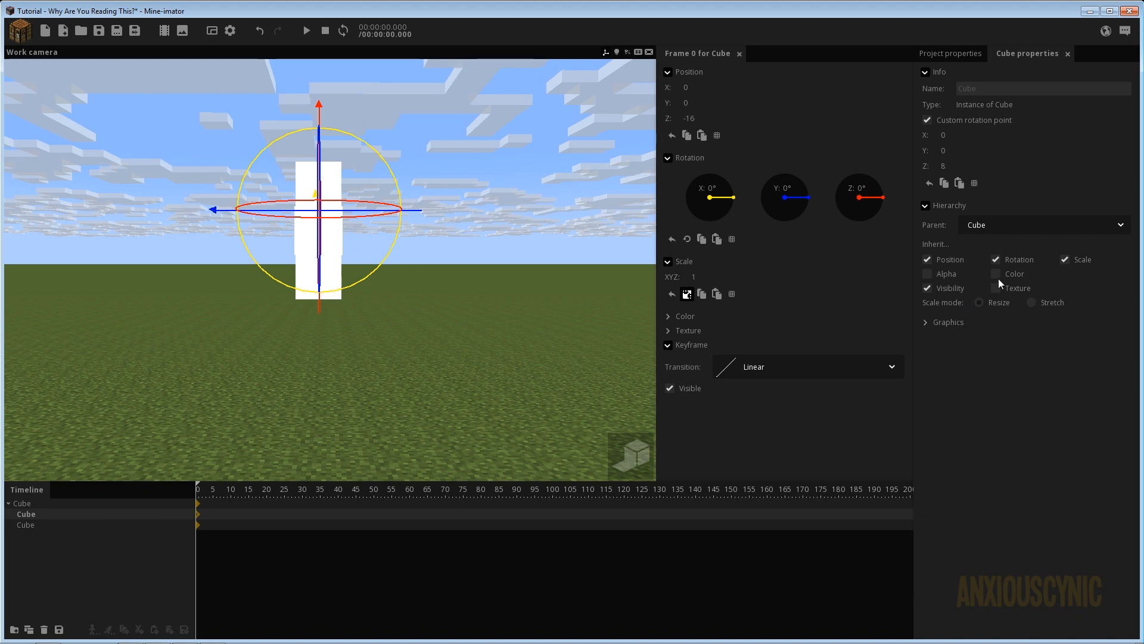
Colour the root block dark brown (32260C) so the chained child blocks inherit it.
click(995, 274)
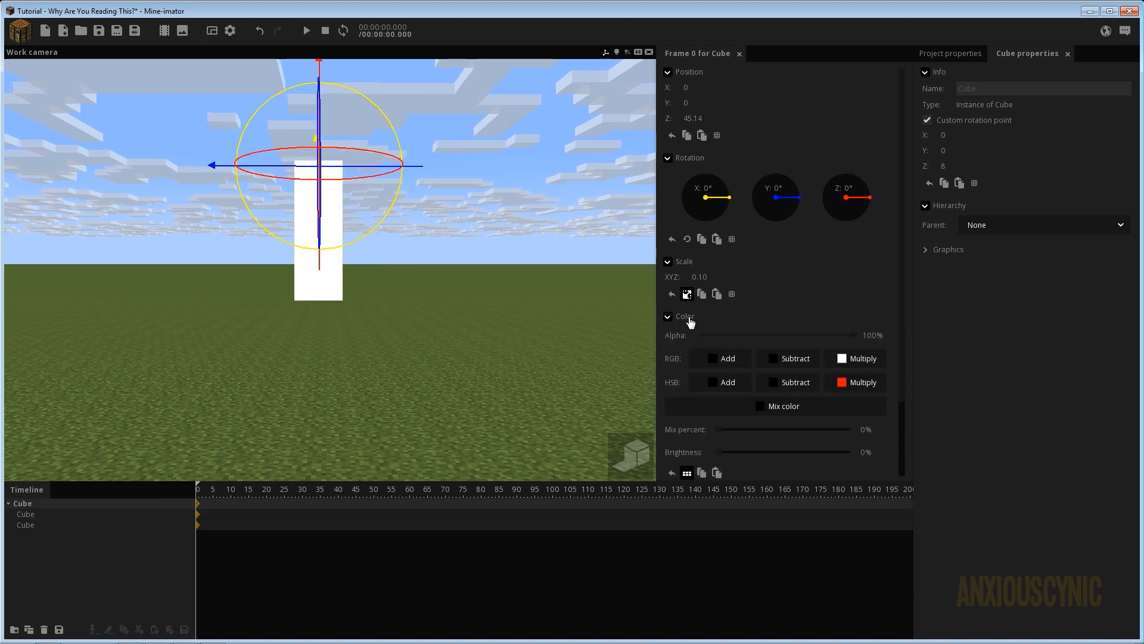
click(784, 405)
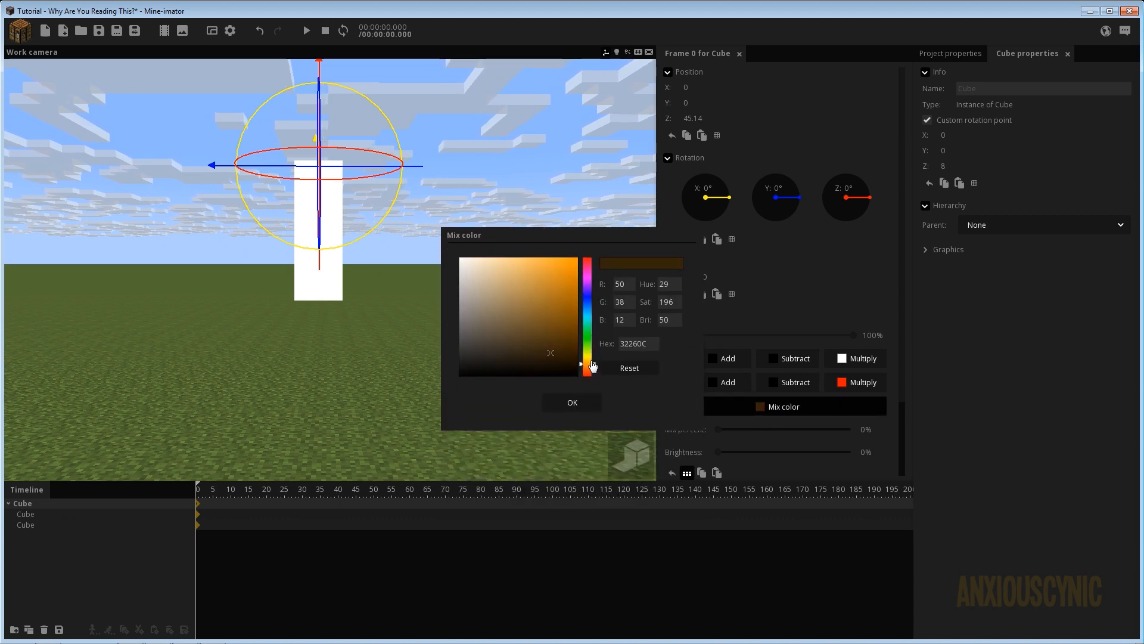
click(572, 403)
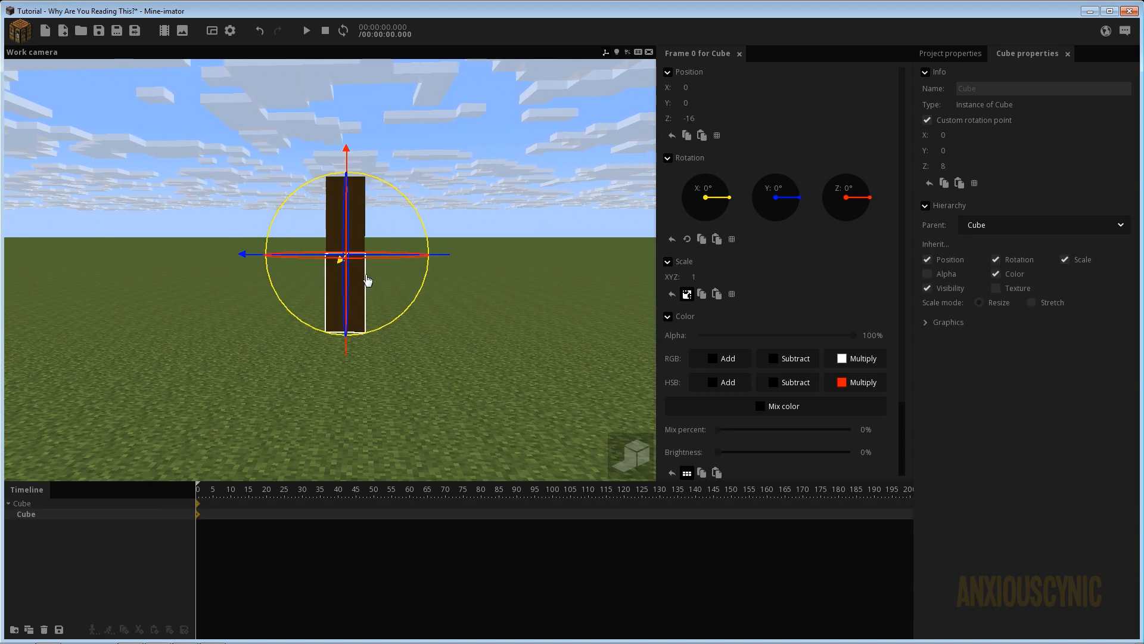
click(686, 293)
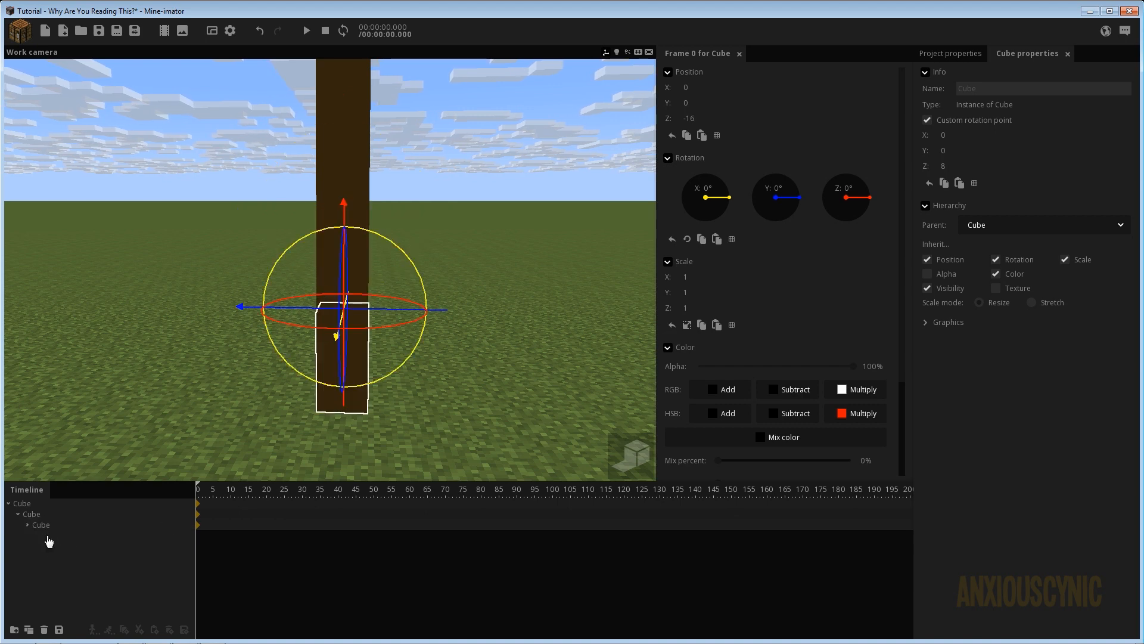
Nest a fourth brown cube under the third so the timeline shows four chained segments.
click(29, 525)
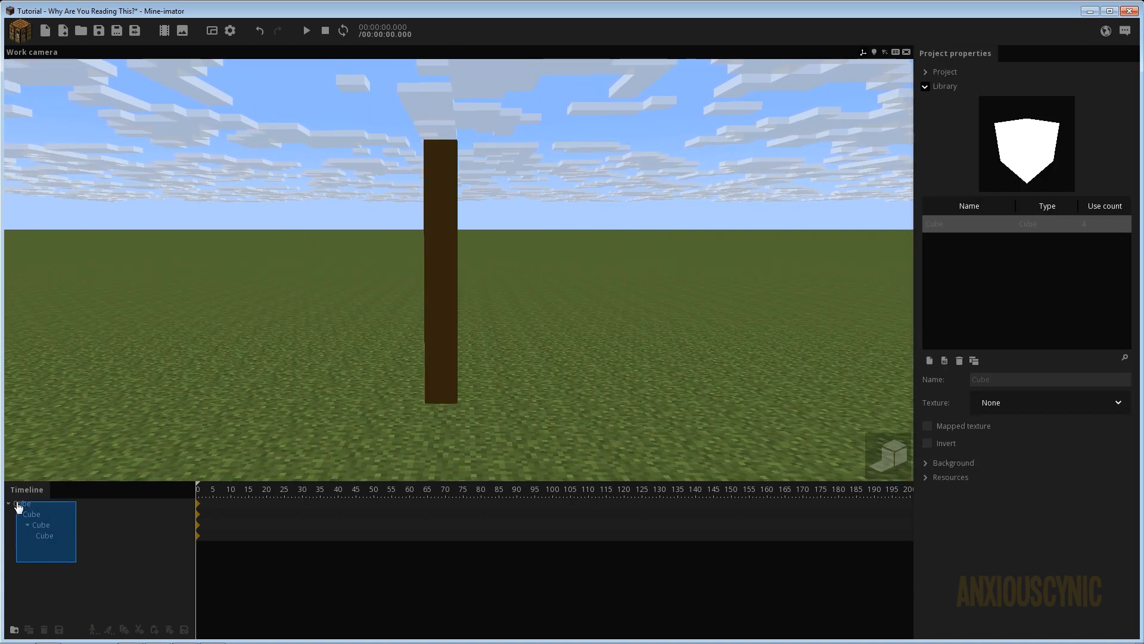
click(33, 514)
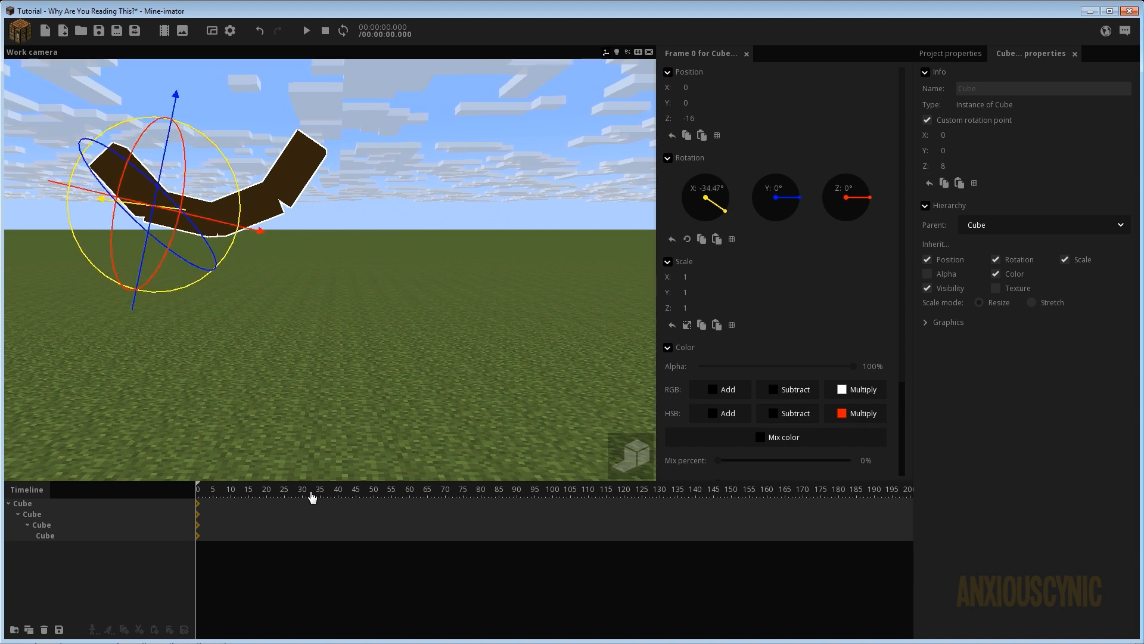
Pose the rope at frames 40, 75, 100, 120 and 160, keyframing each segment's X rotation.
click(337, 489)
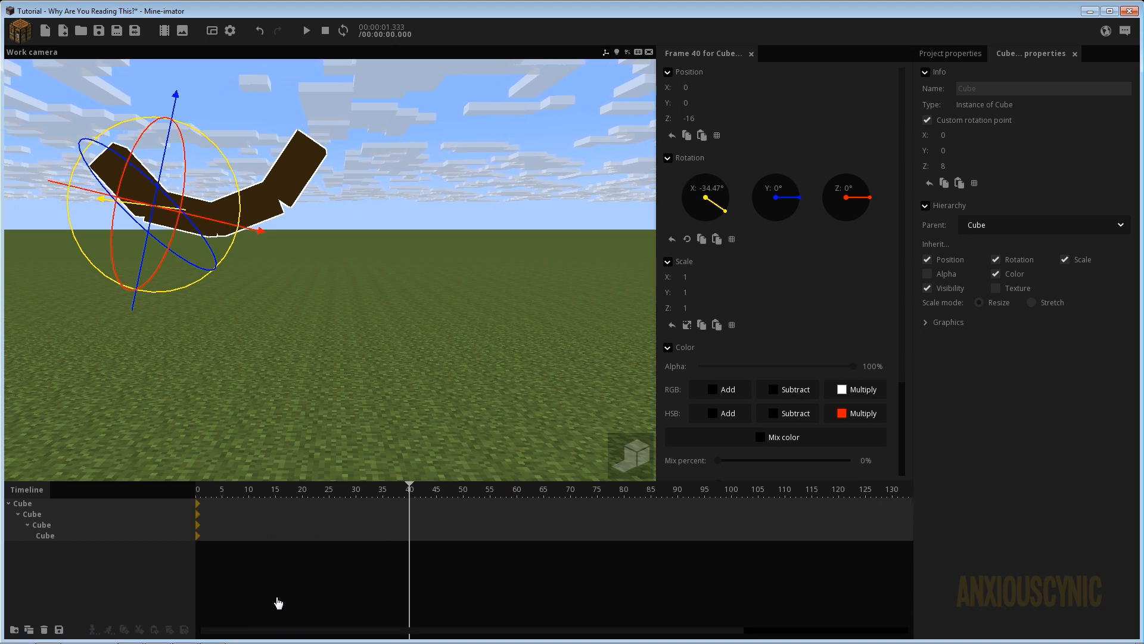
mouse_move(228, 170)
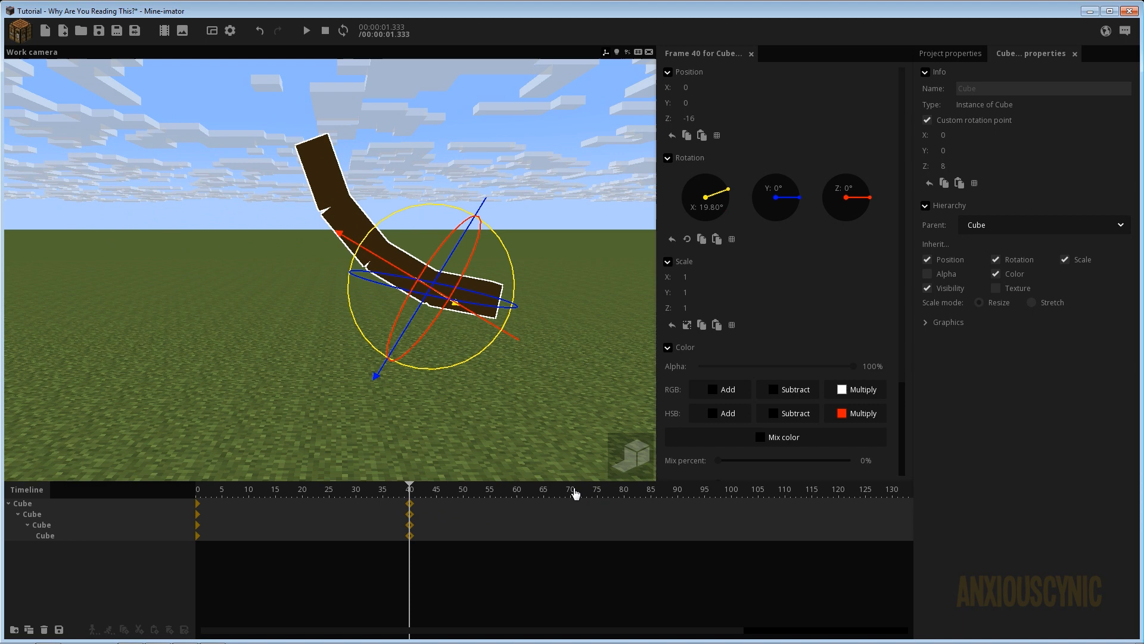
click(596, 491)
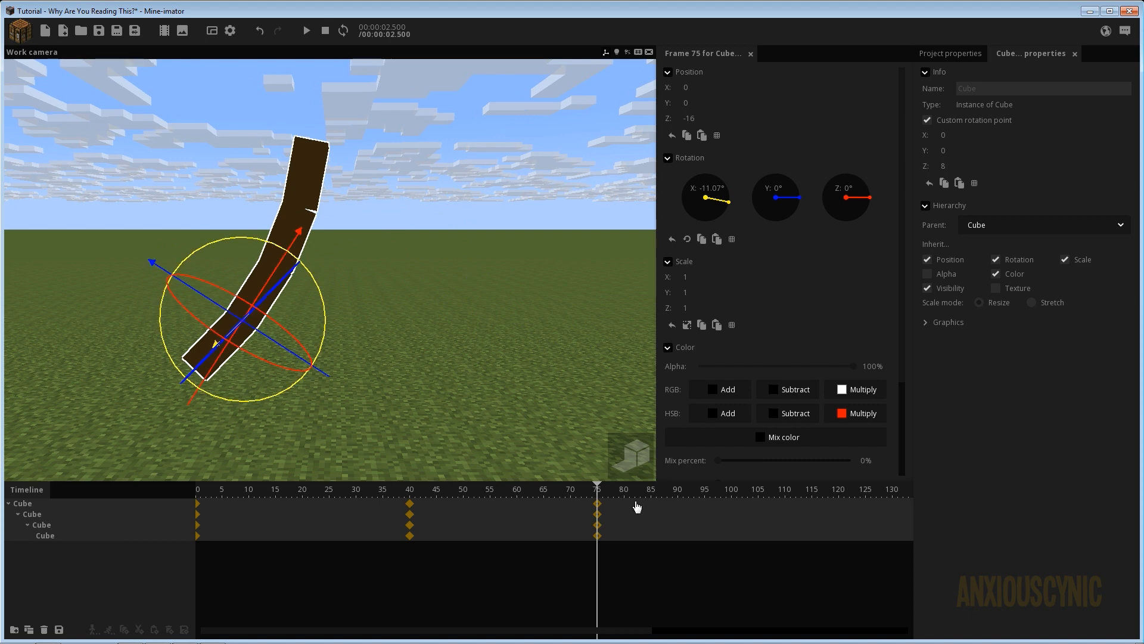
scroll(right, 3)
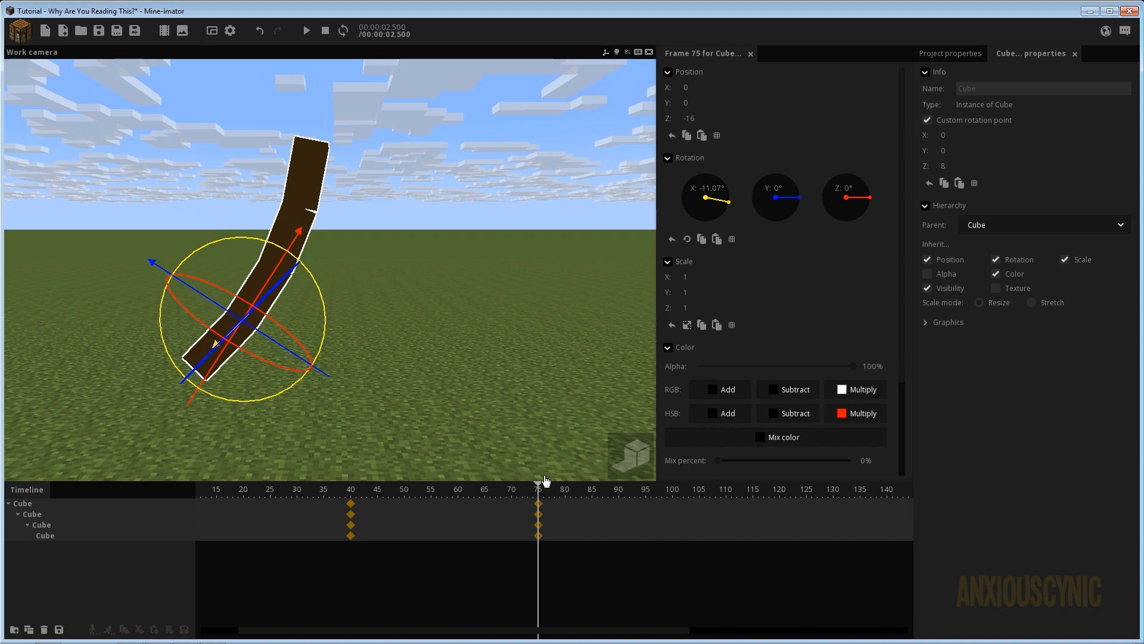
mouse_move(614, 511)
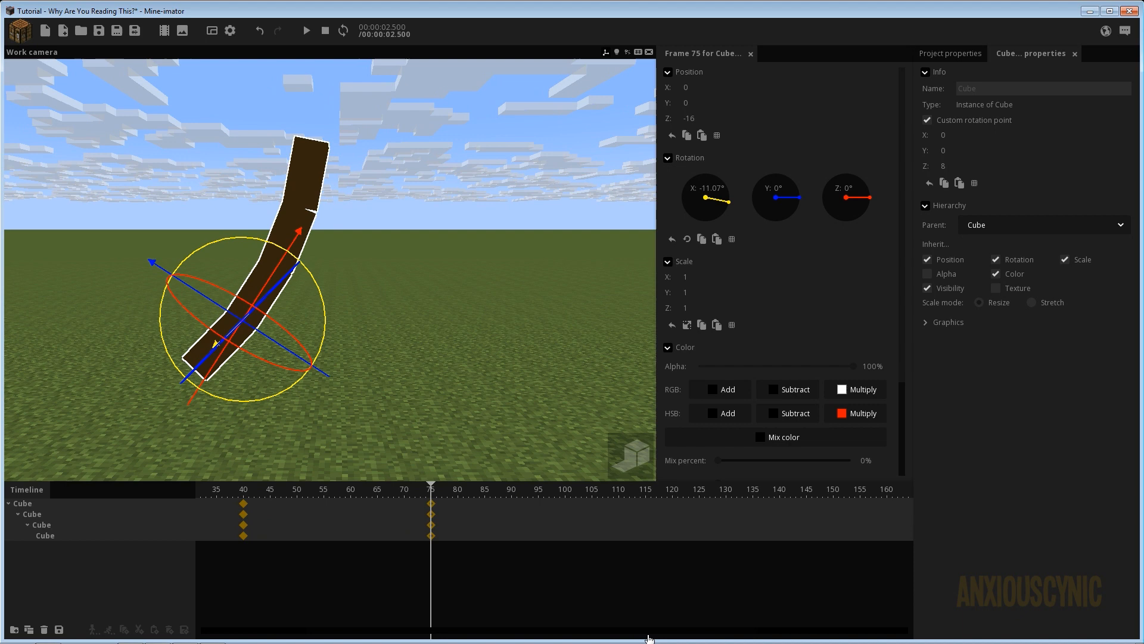
click(565, 505)
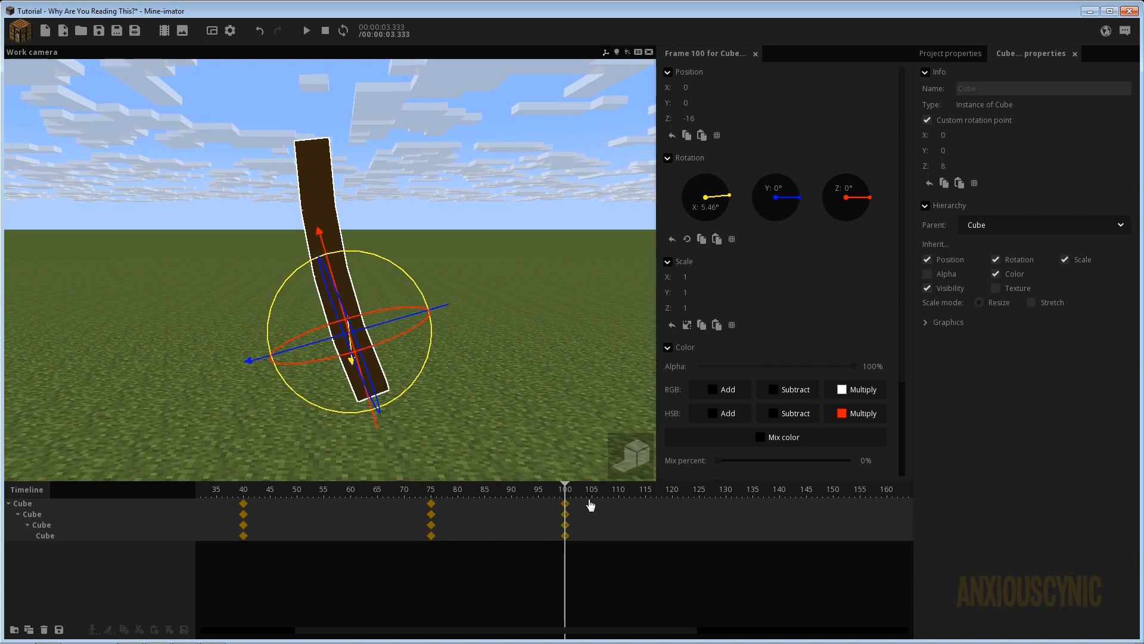
click(673, 488)
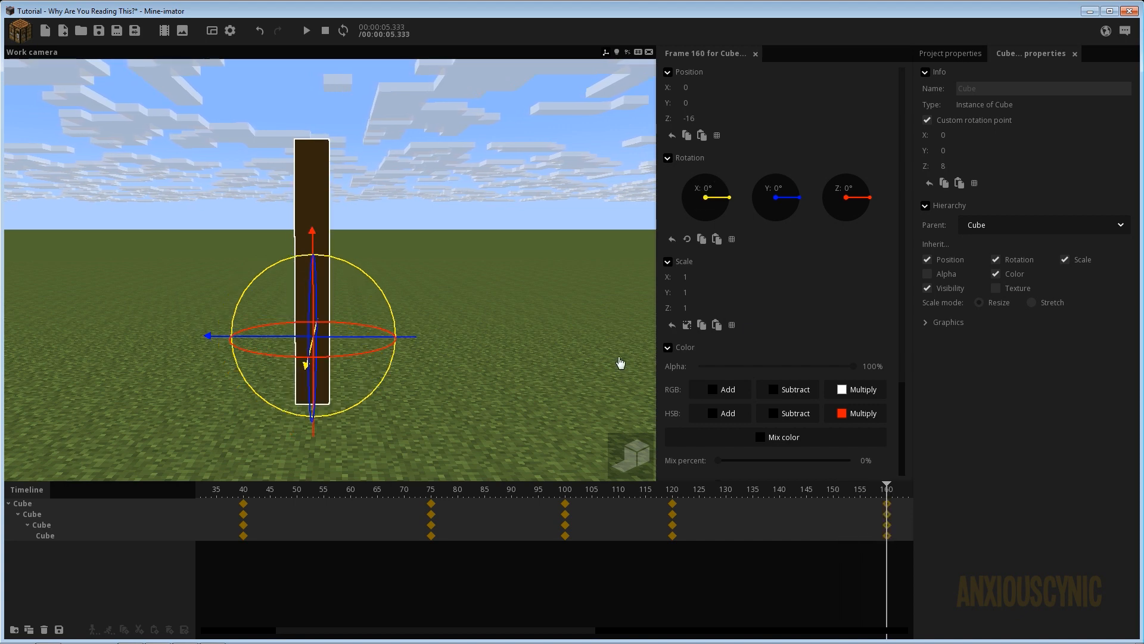
mouse_move(610, 519)
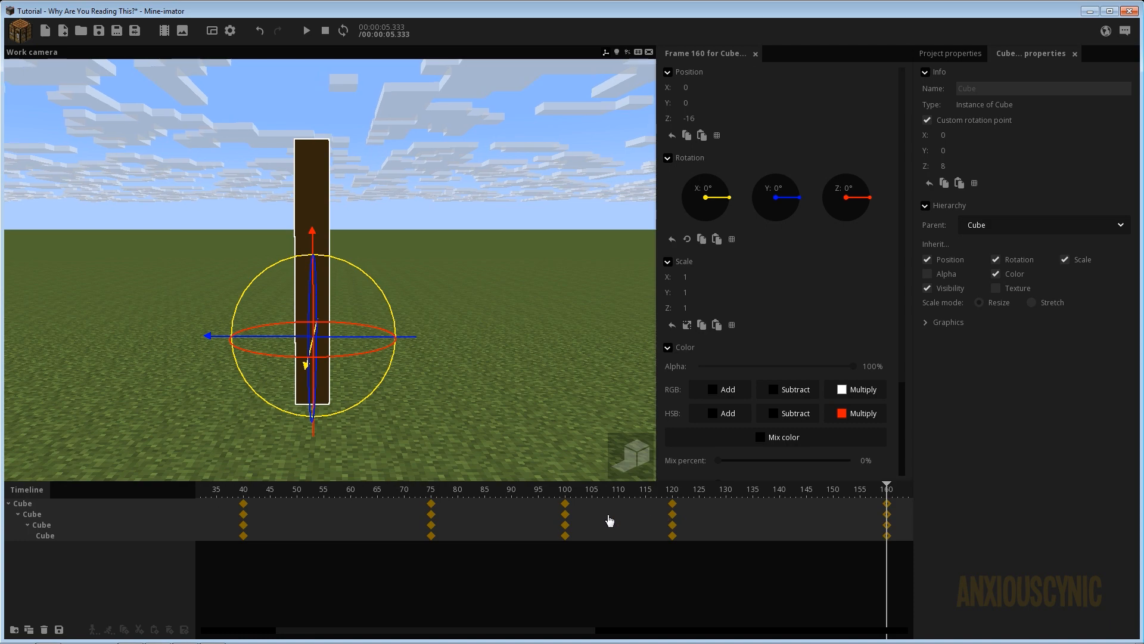
click(242, 489)
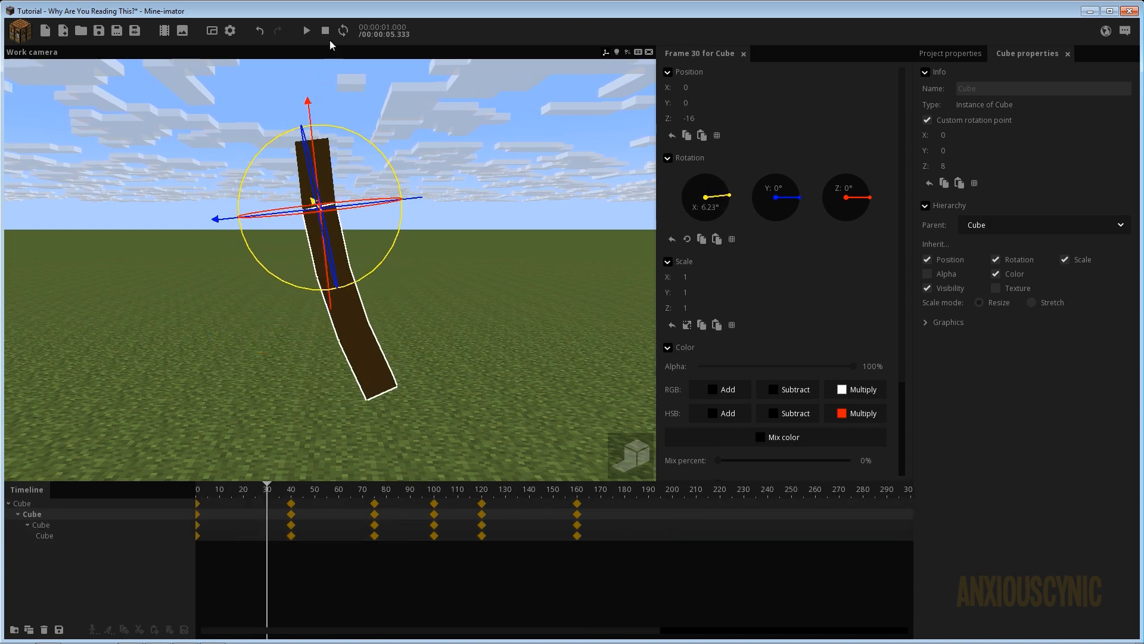
Play the rope's swing, stop at frame 0 and box-select every keyframe of all segments.
click(306, 30)
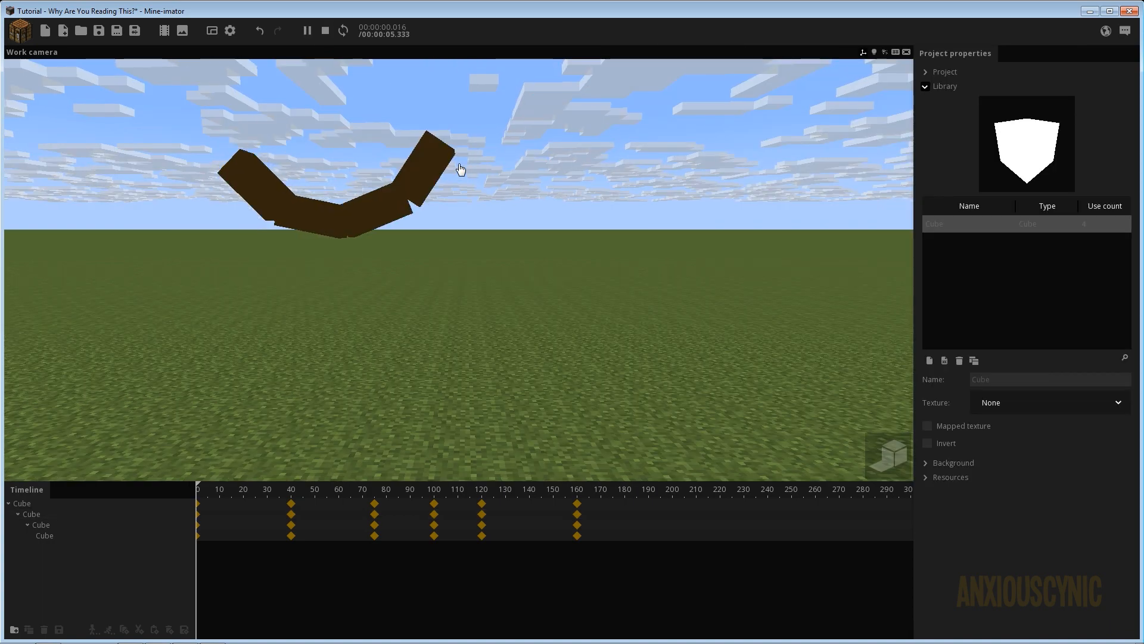
click(339, 489)
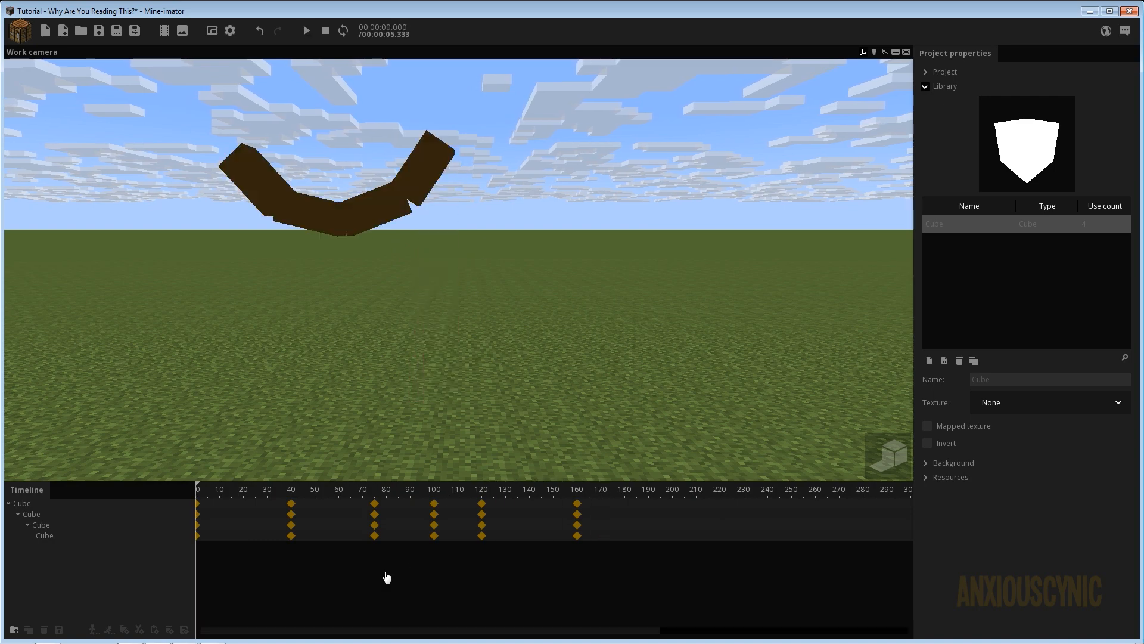
drag(391, 499, 616, 577)
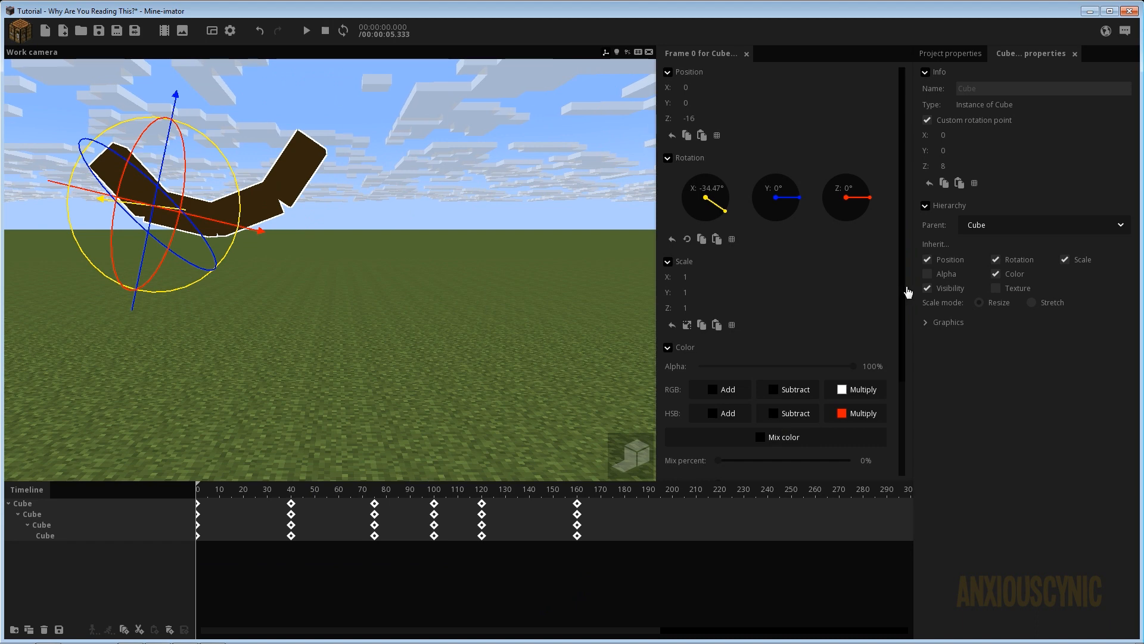
Set the frame-0 keyframe to Ease in and out (sine) and the frame-120 keyframe to Ease out (elastic).
click(799, 441)
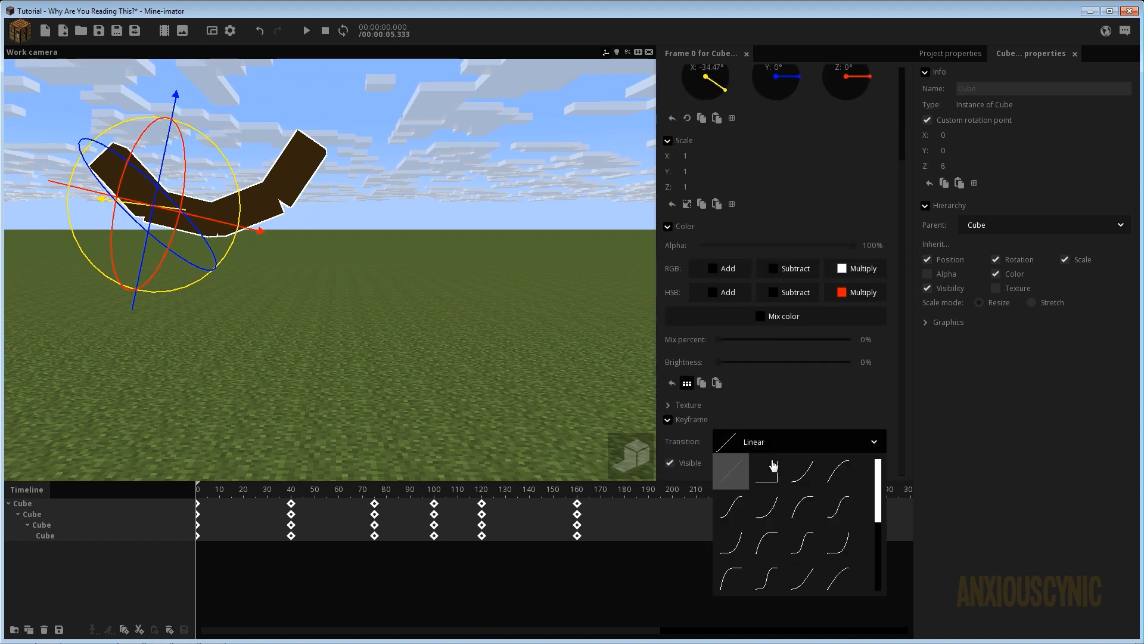
mouse_move(803, 513)
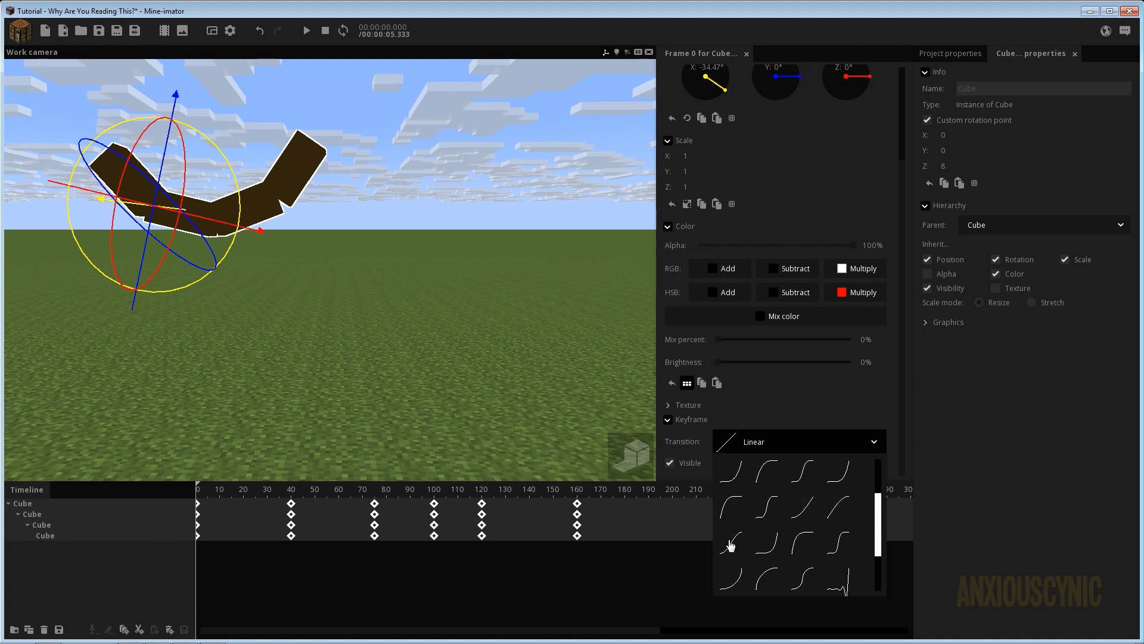
click(732, 544)
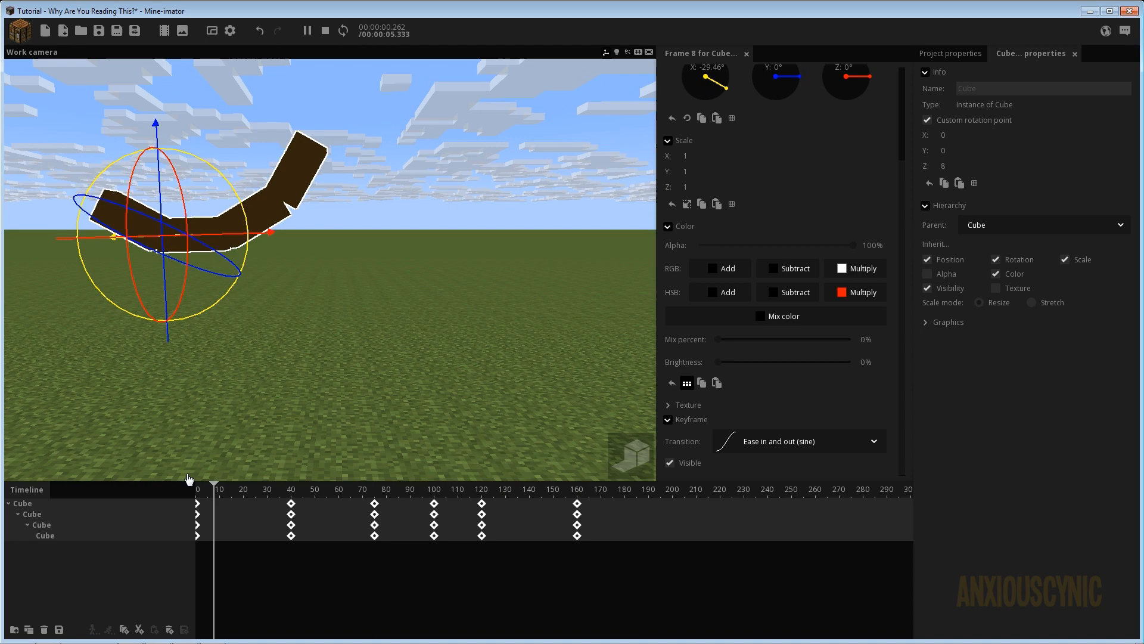
click(358, 489)
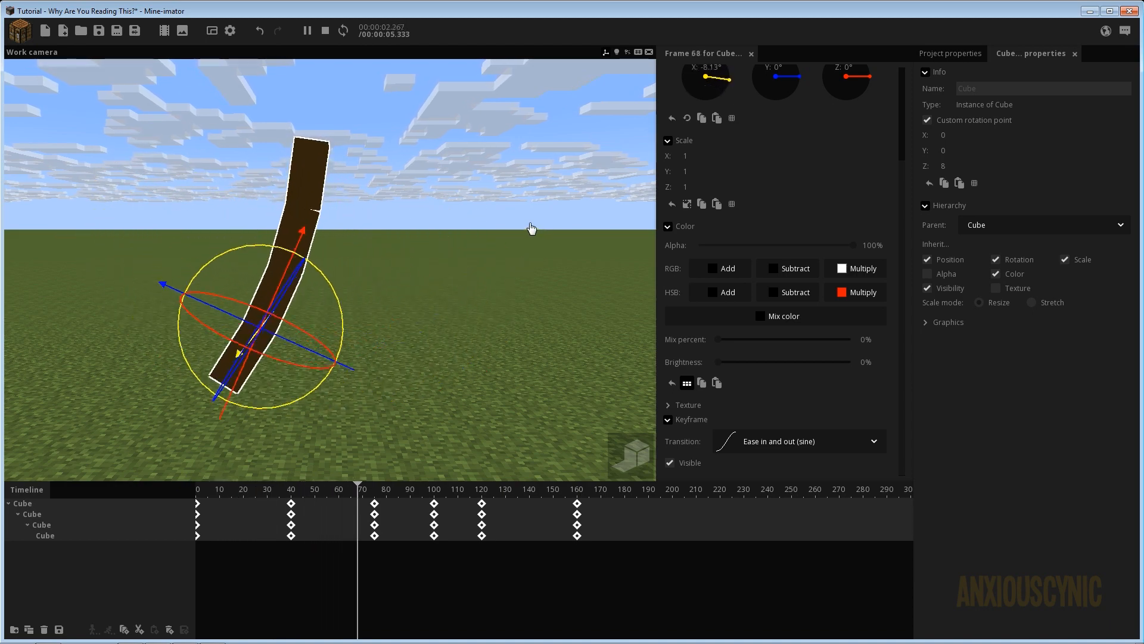
click(501, 488)
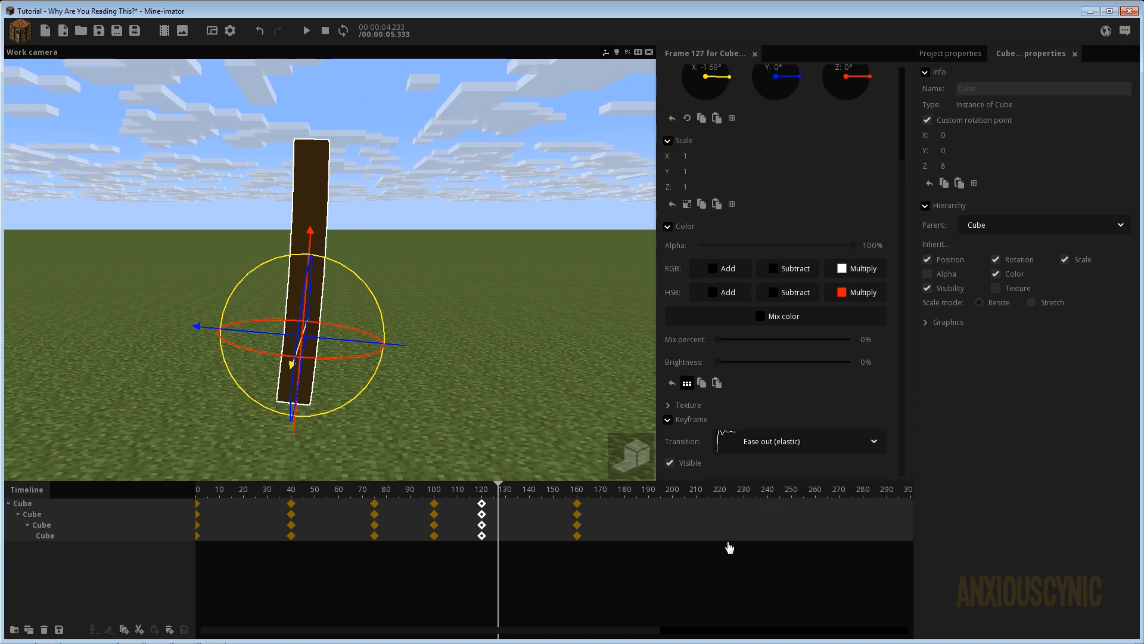
Move the selected final upright keyframes from frame 160 out to frame 250.
click(798, 441)
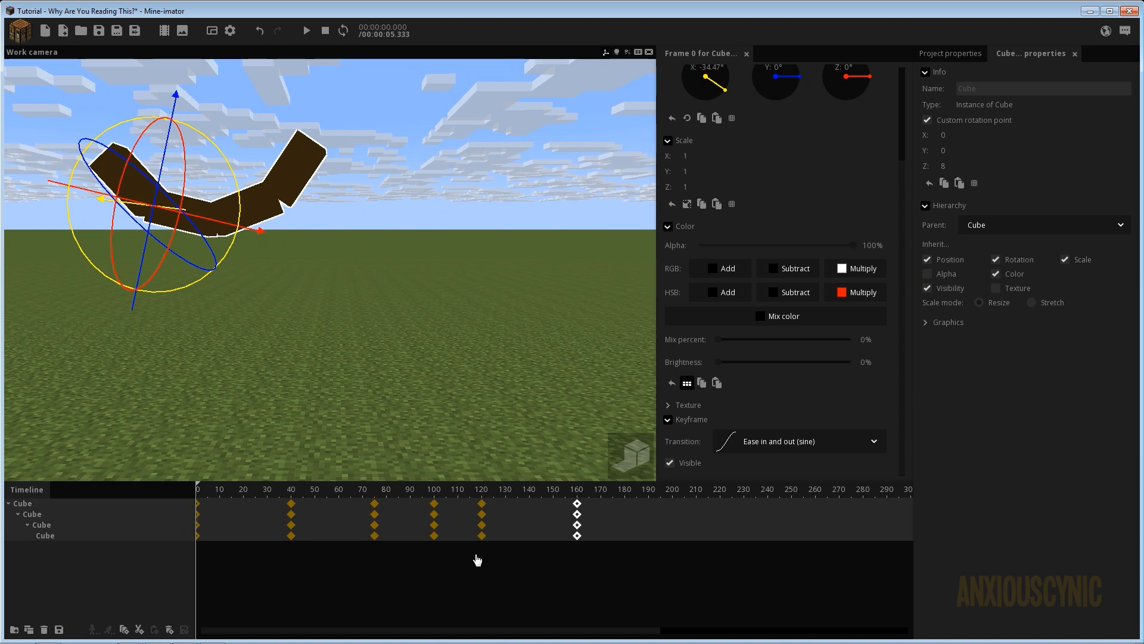
click(306, 31)
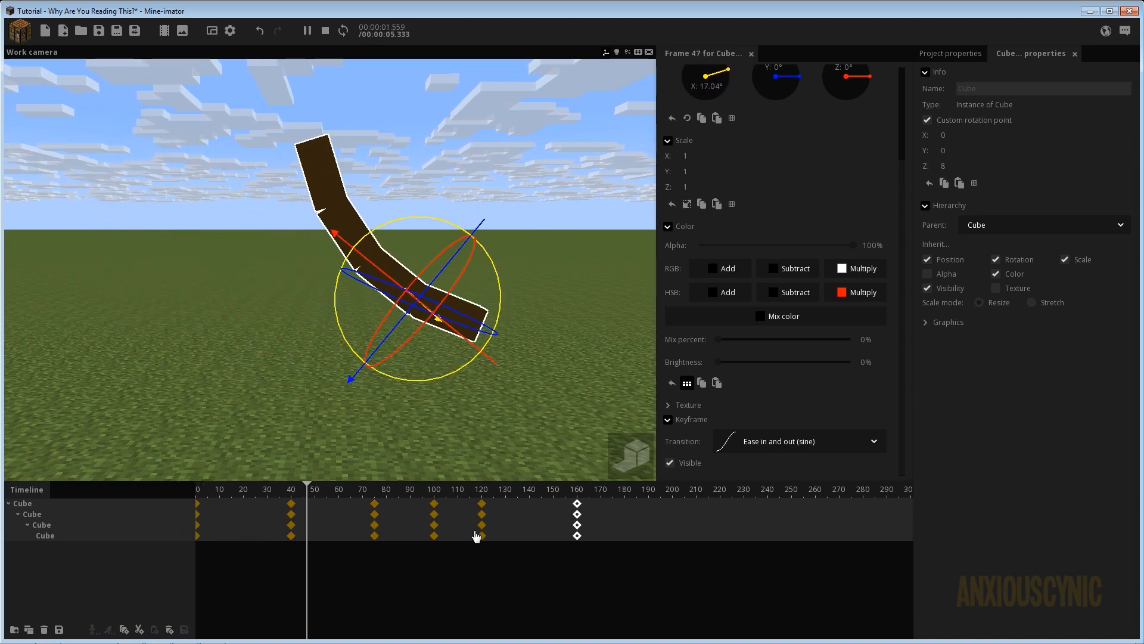
click(450, 488)
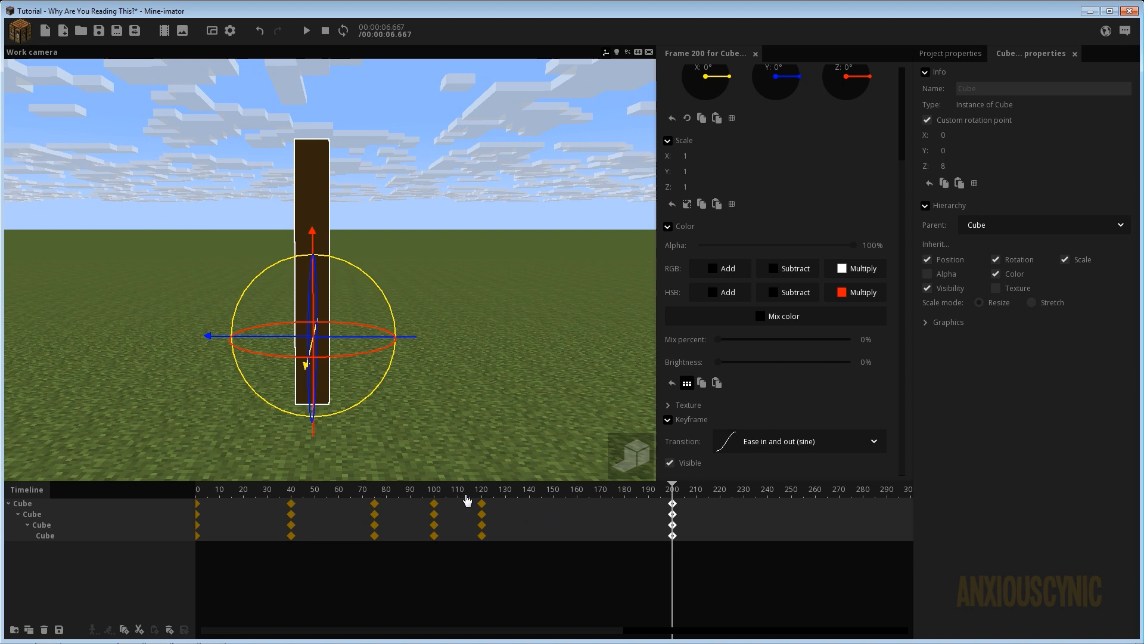
click(315, 30)
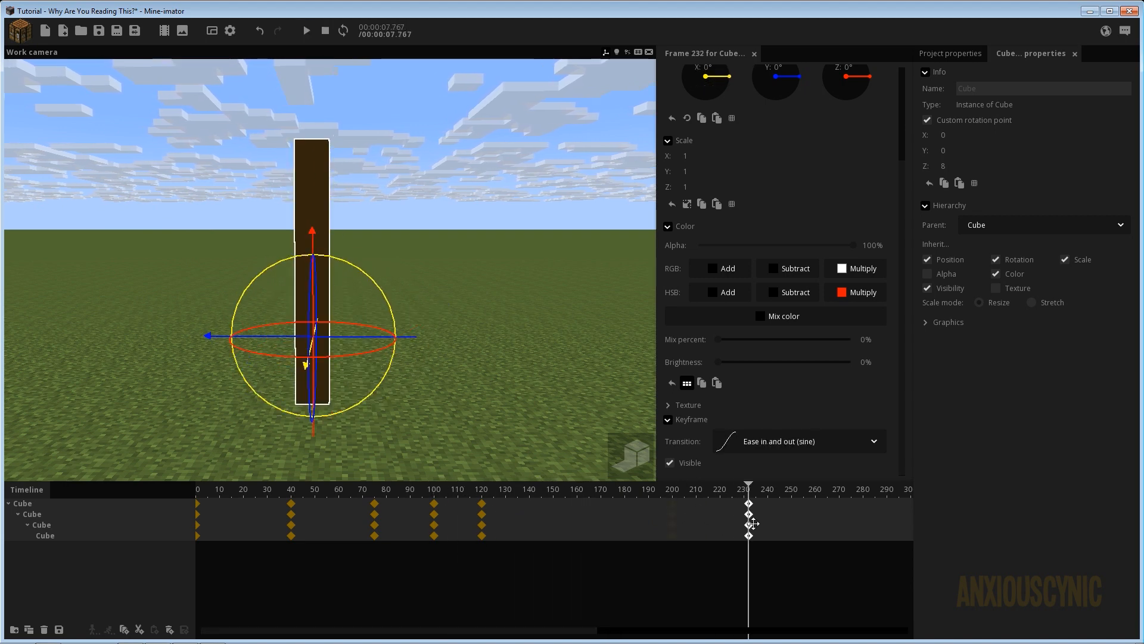
Preview the lengthened 8.3-second swing and deselect the keyframes.
click(451, 489)
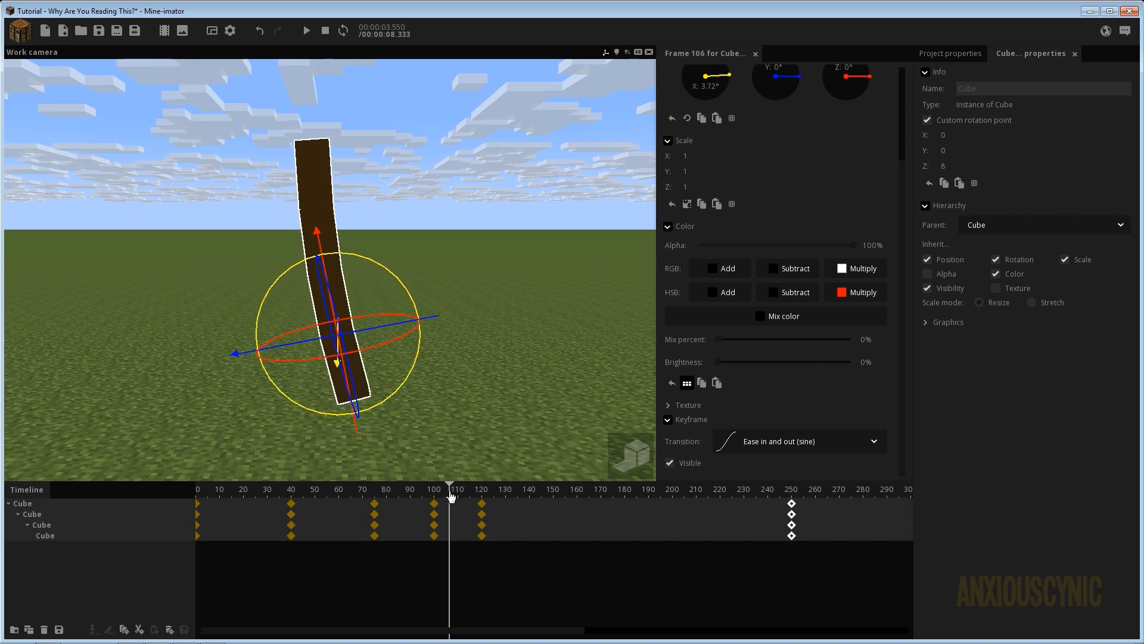
click(320, 31)
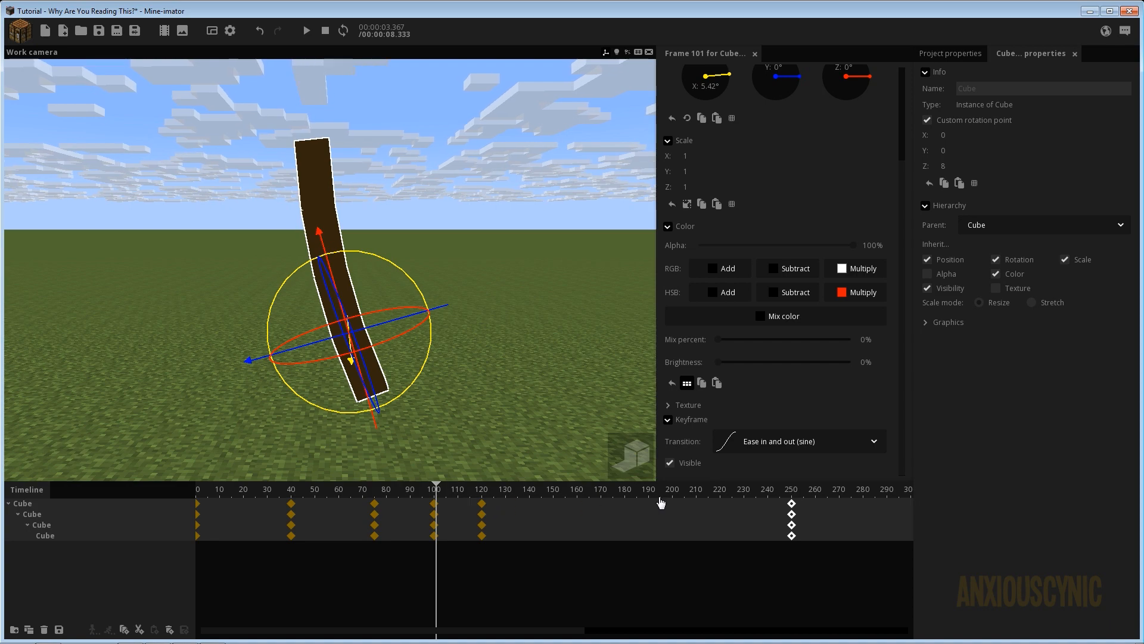
mouse_move(518, 505)
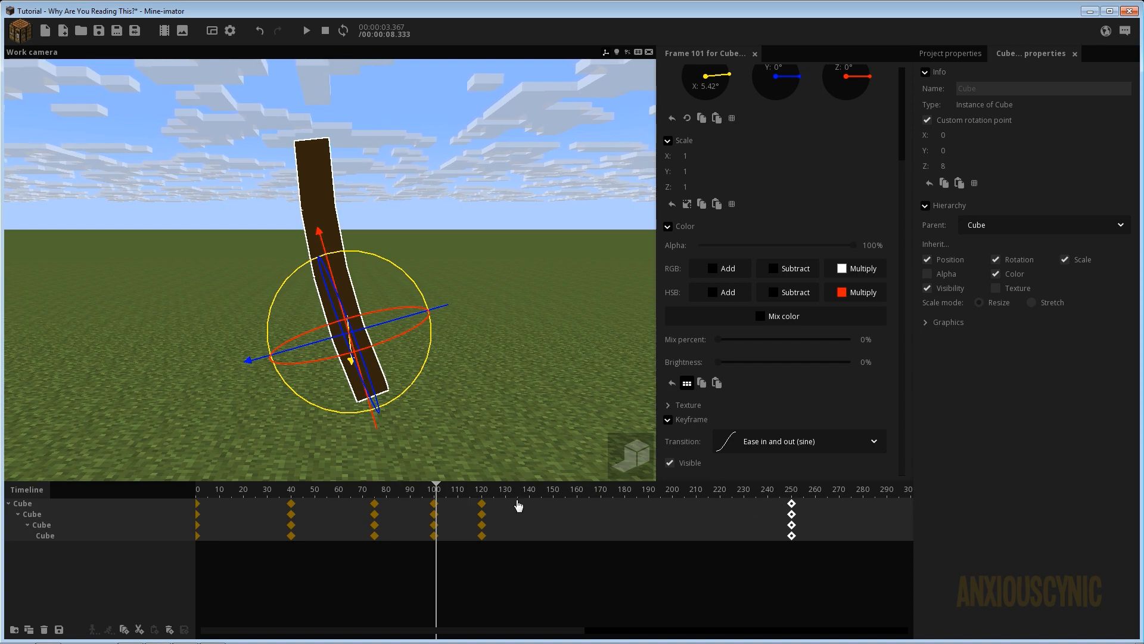
click(236, 489)
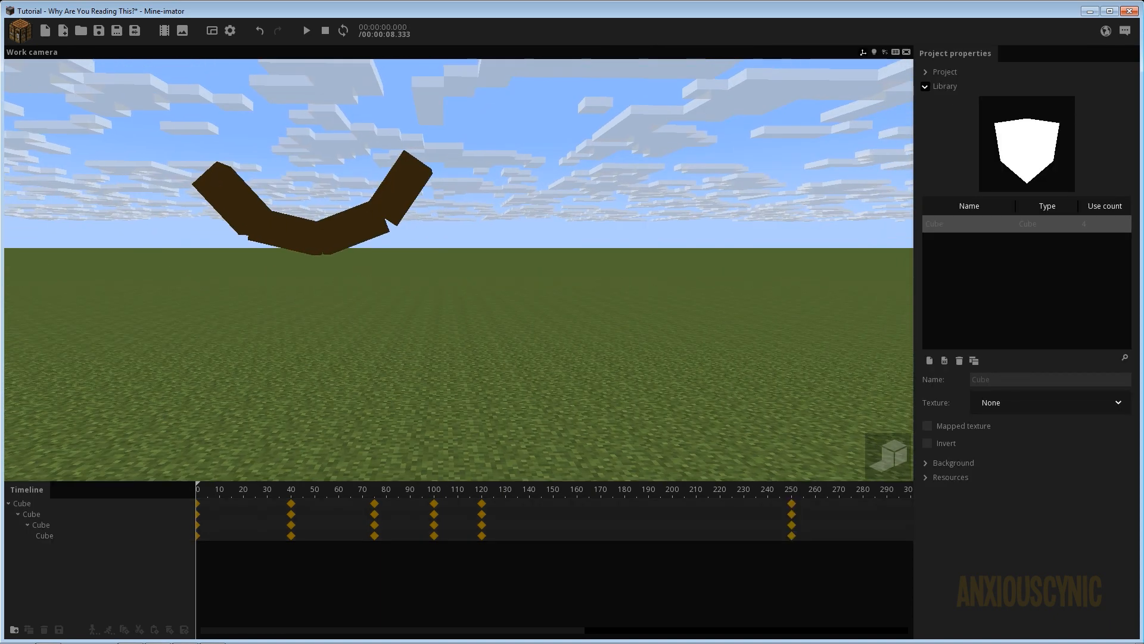
Replay the lengthened swing, then select the root cube's frame-120 keyframe with elastic ease-out.
click(305, 31)
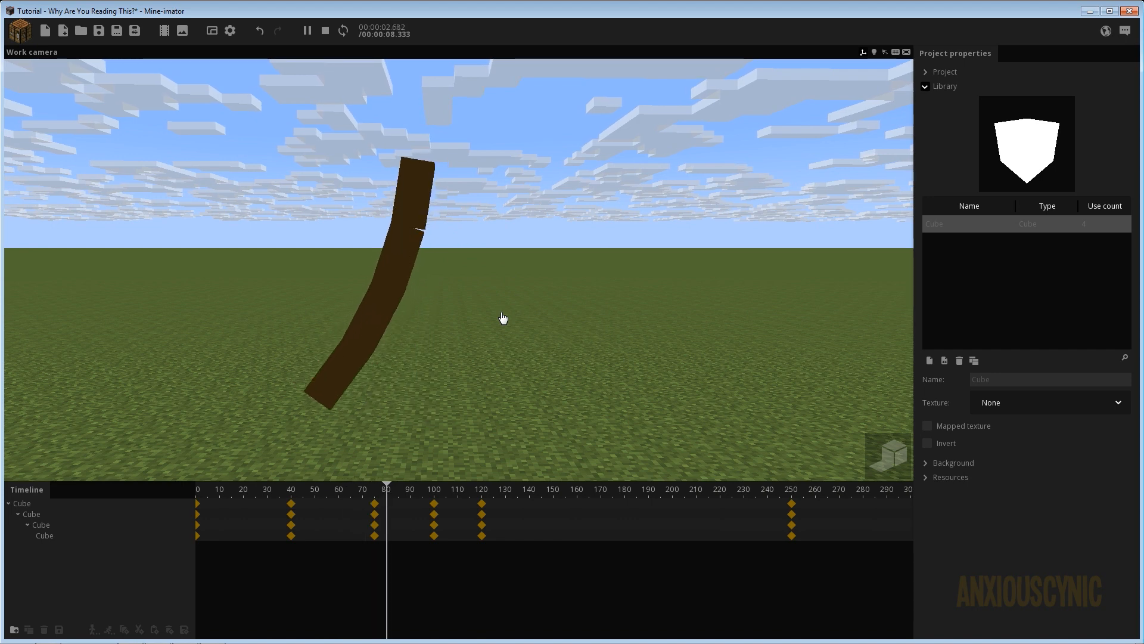
click(531, 487)
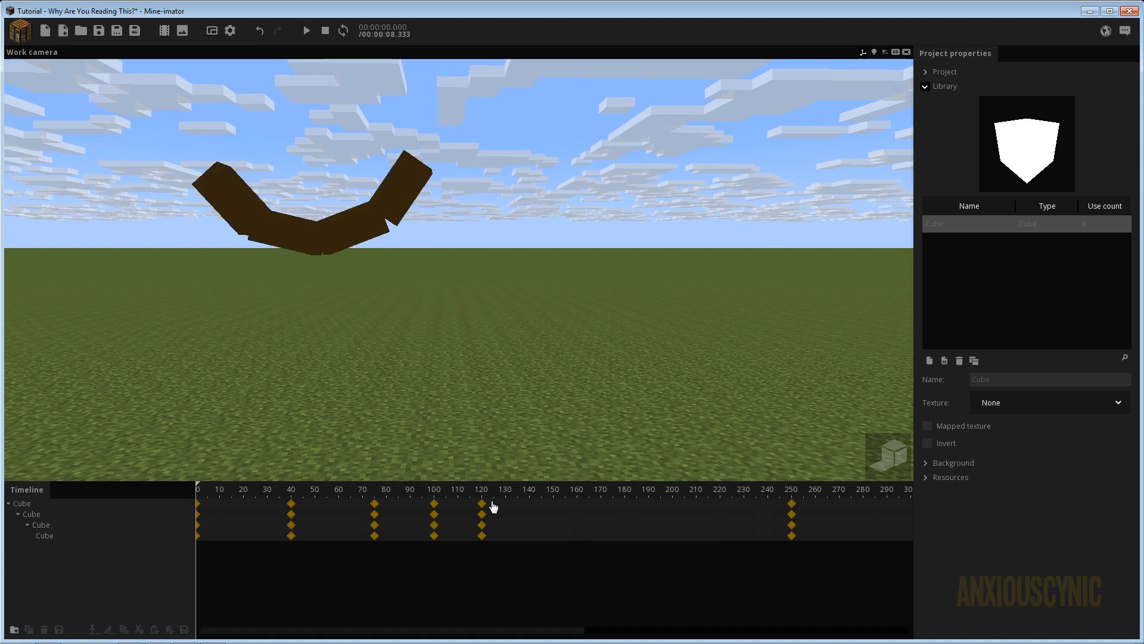
click(482, 506)
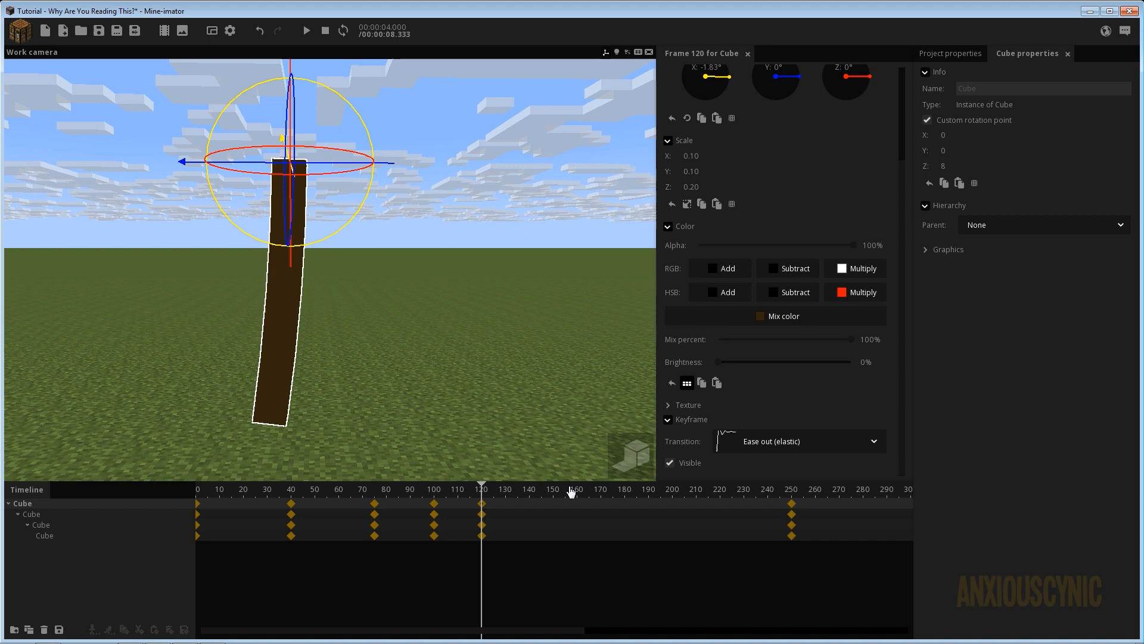
drag(481, 488, 480, 489)
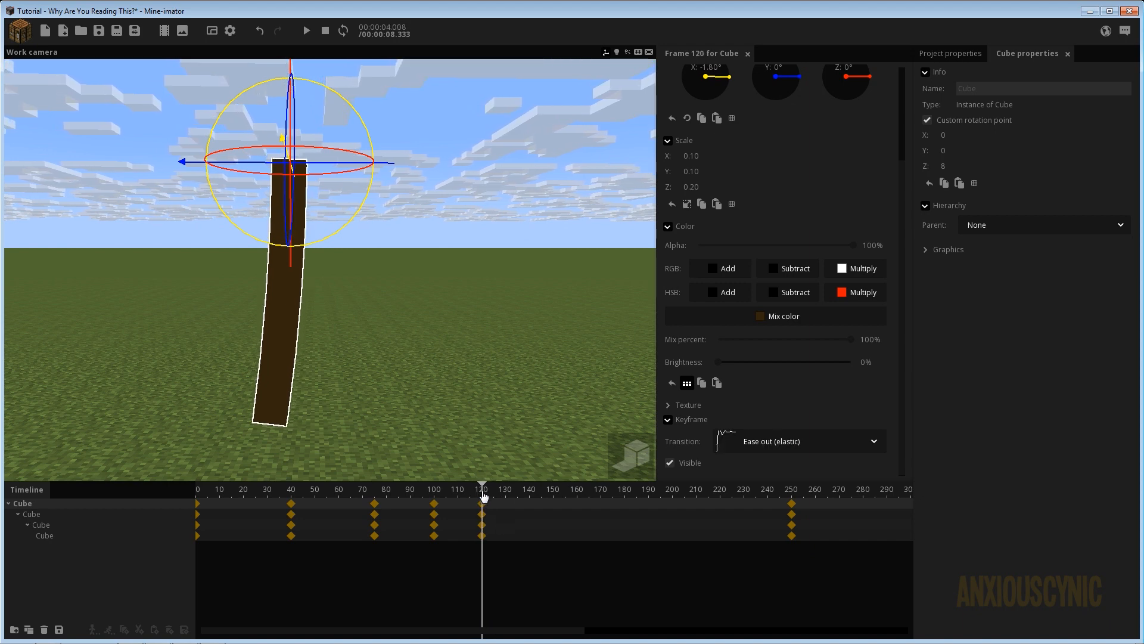
click(308, 31)
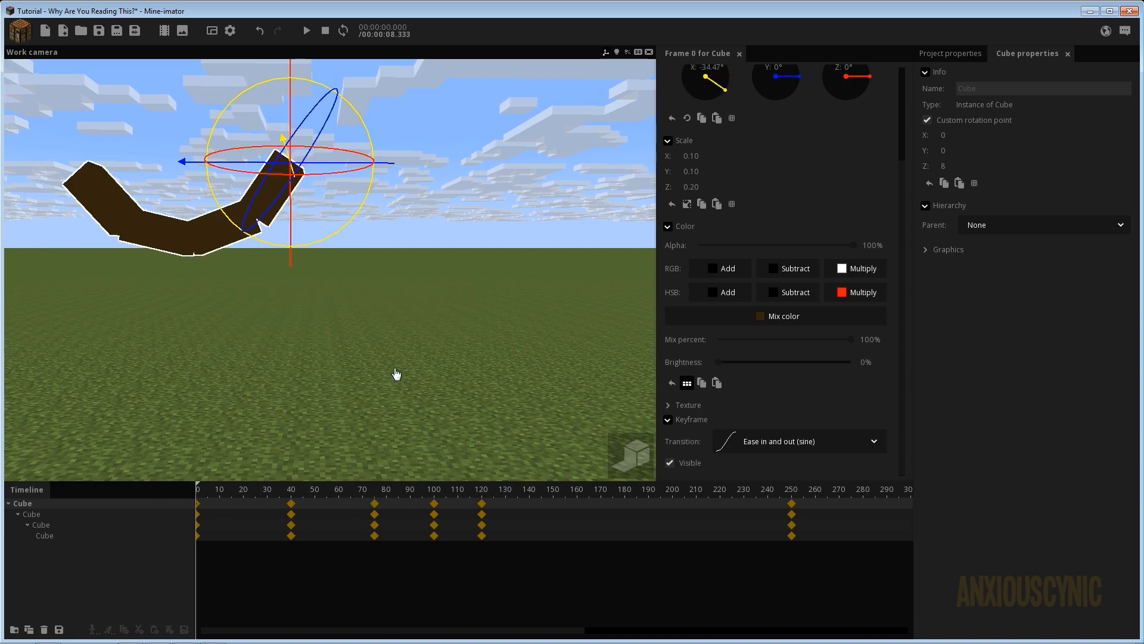
click(306, 31)
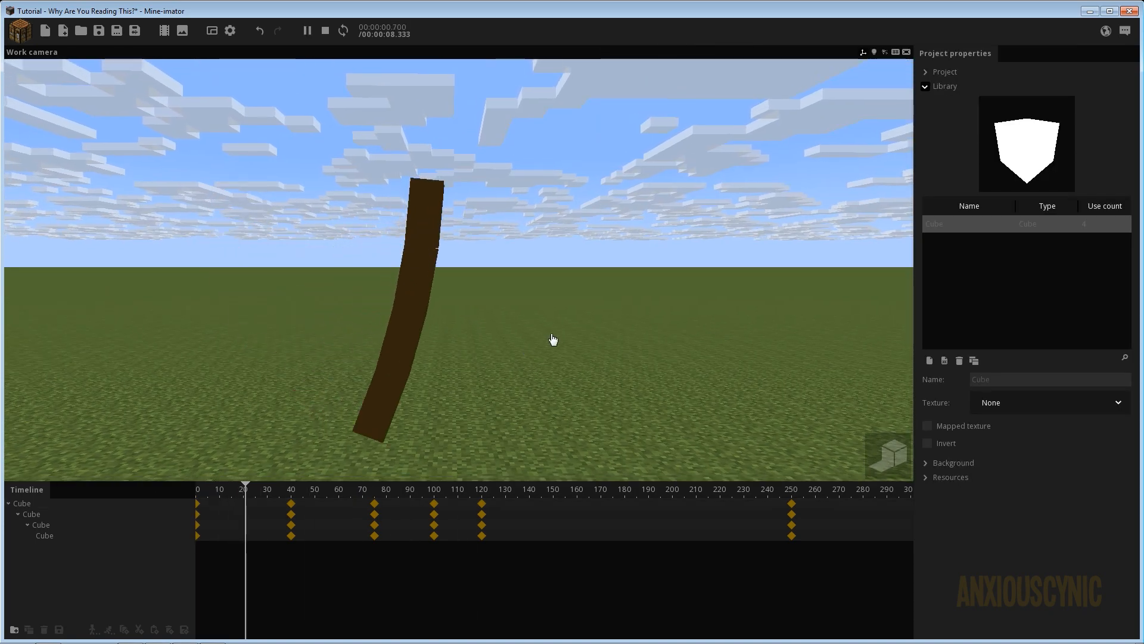
click(388, 499)
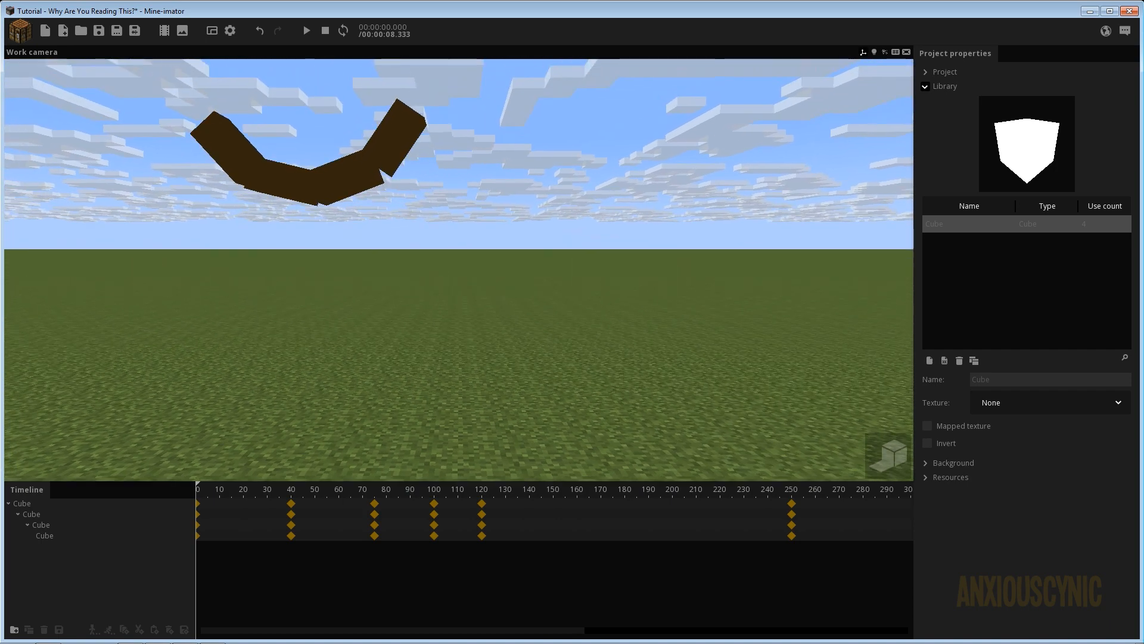
click(306, 31)
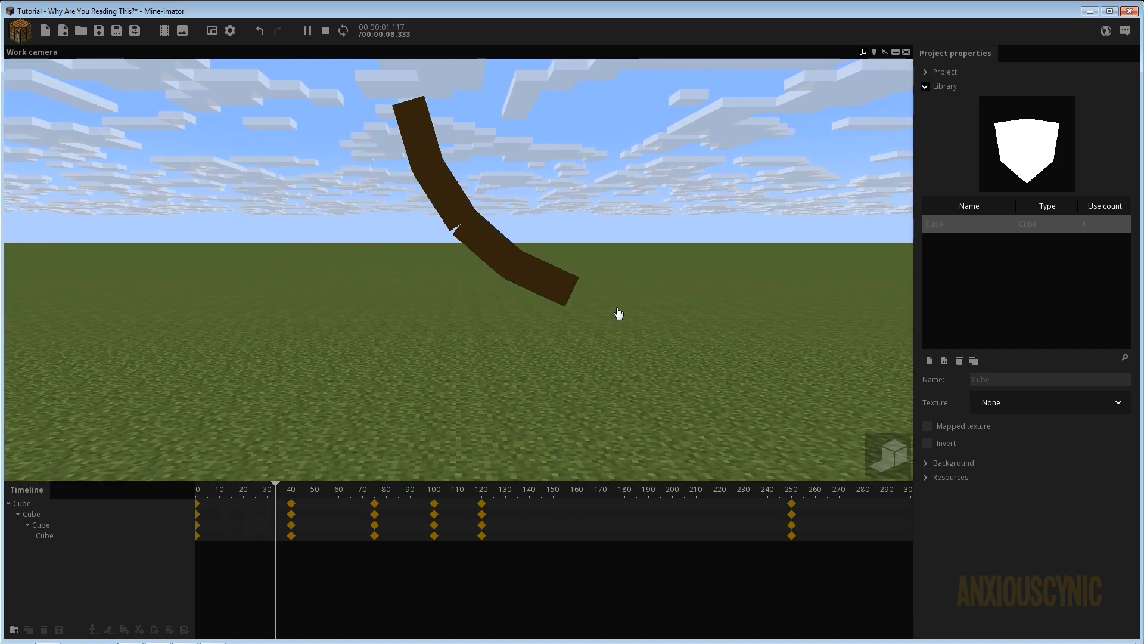
click(419, 488)
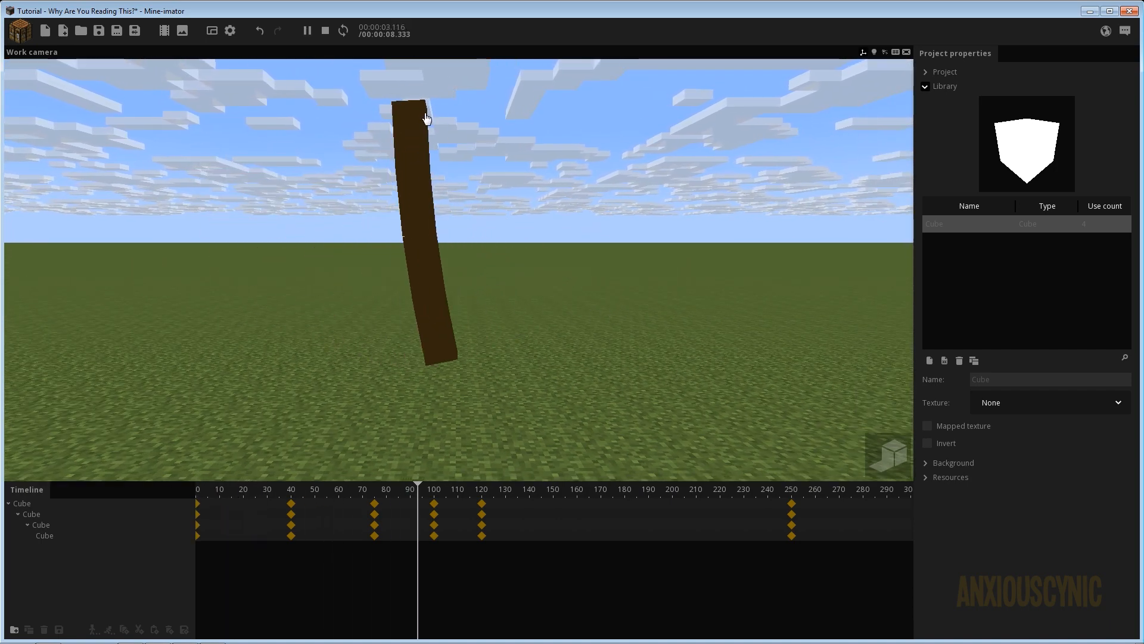
click(561, 487)
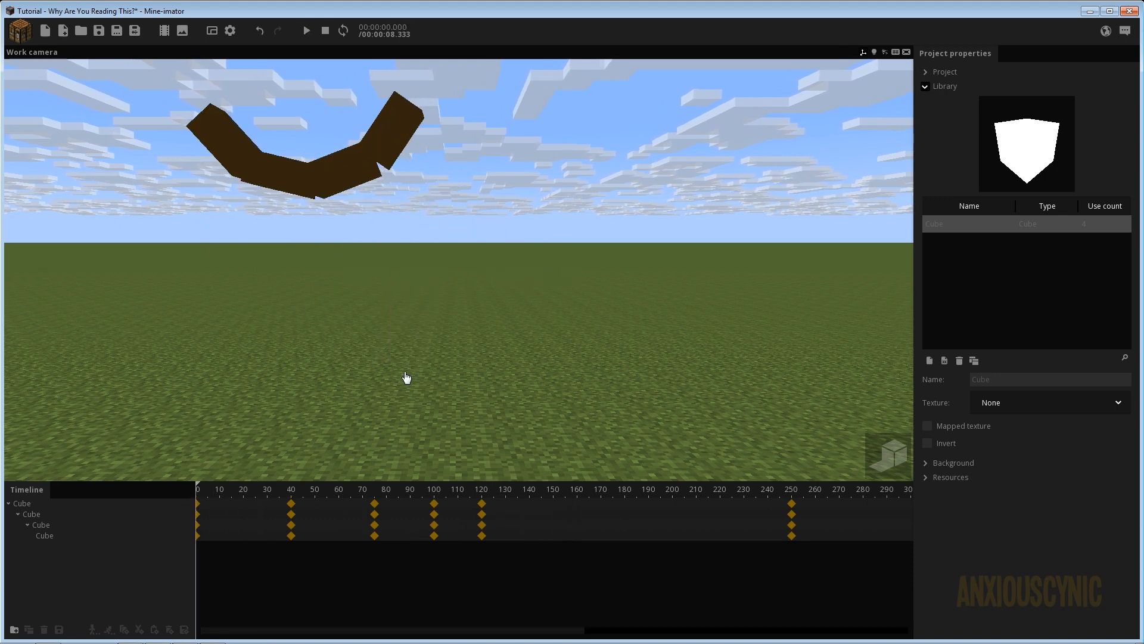
click(308, 31)
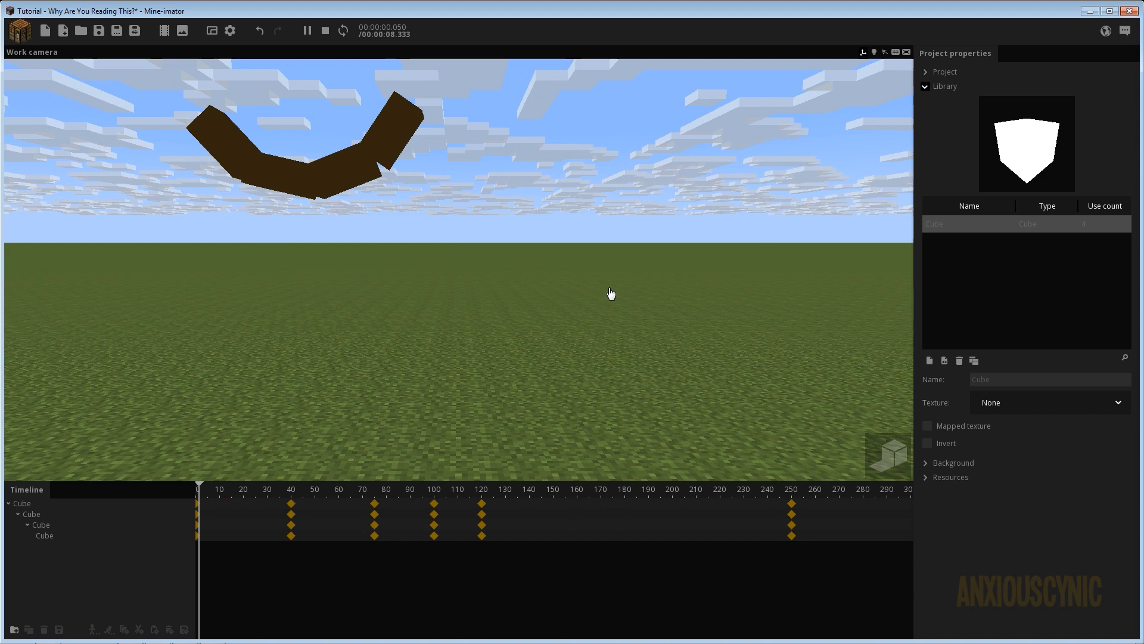
click(342, 488)
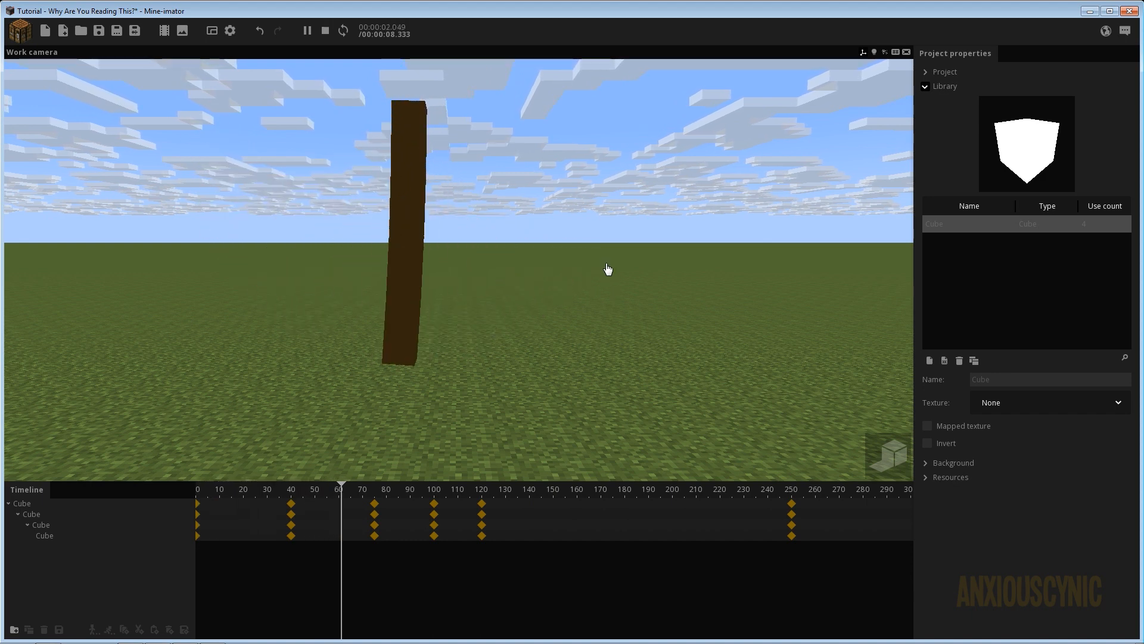
click(485, 486)
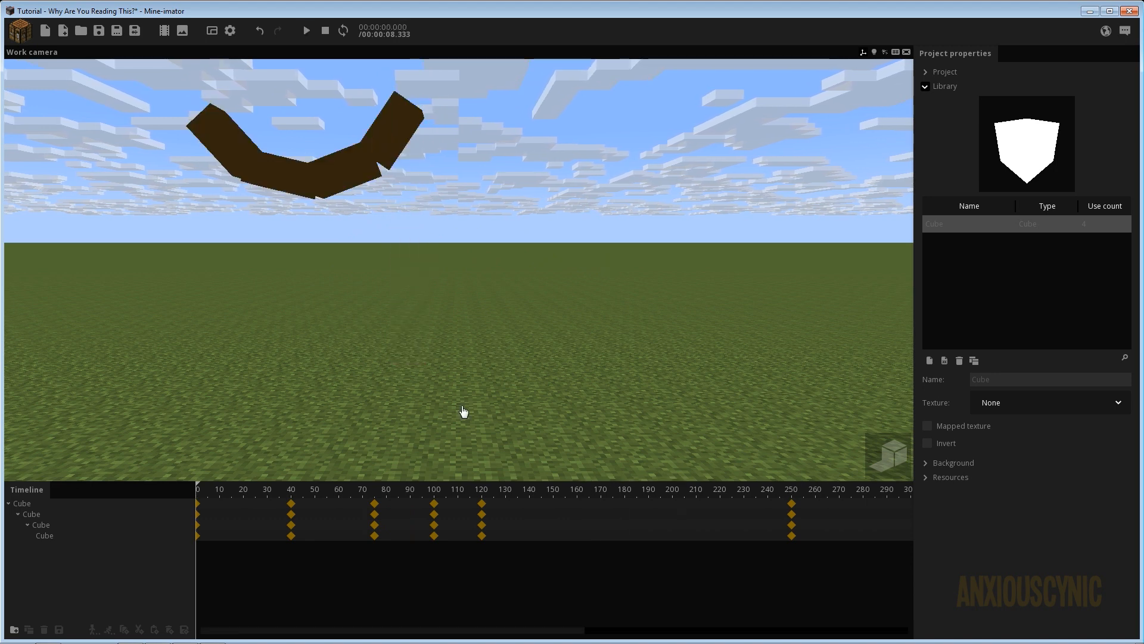
click(394, 489)
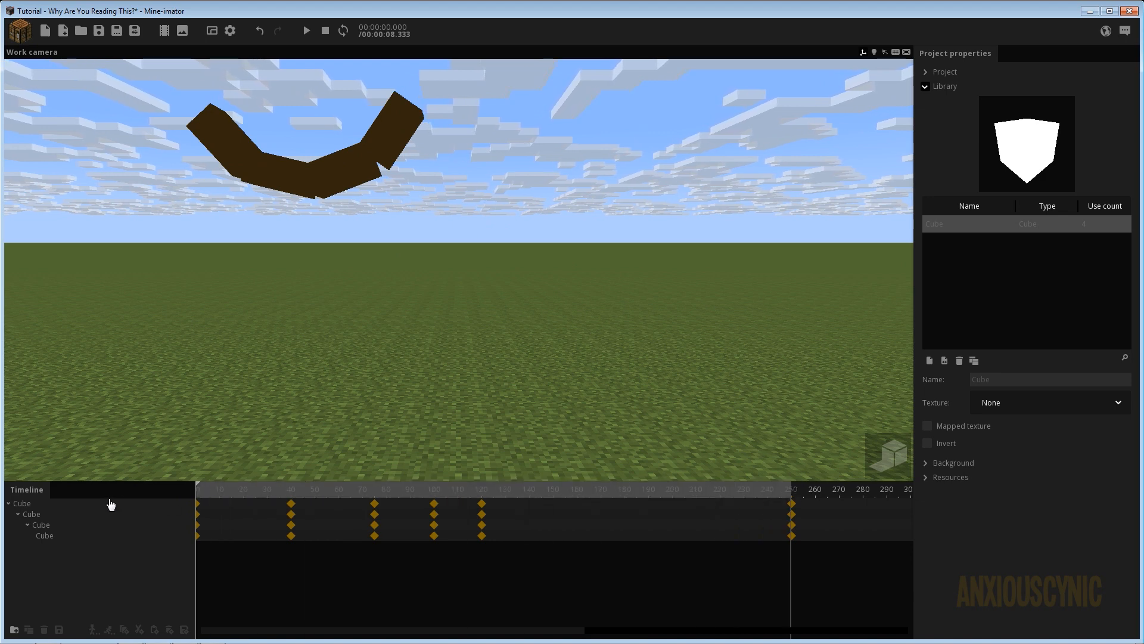
Enable Loop so the swing replays continuously over frames 0–250 and start playback.
click(306, 31)
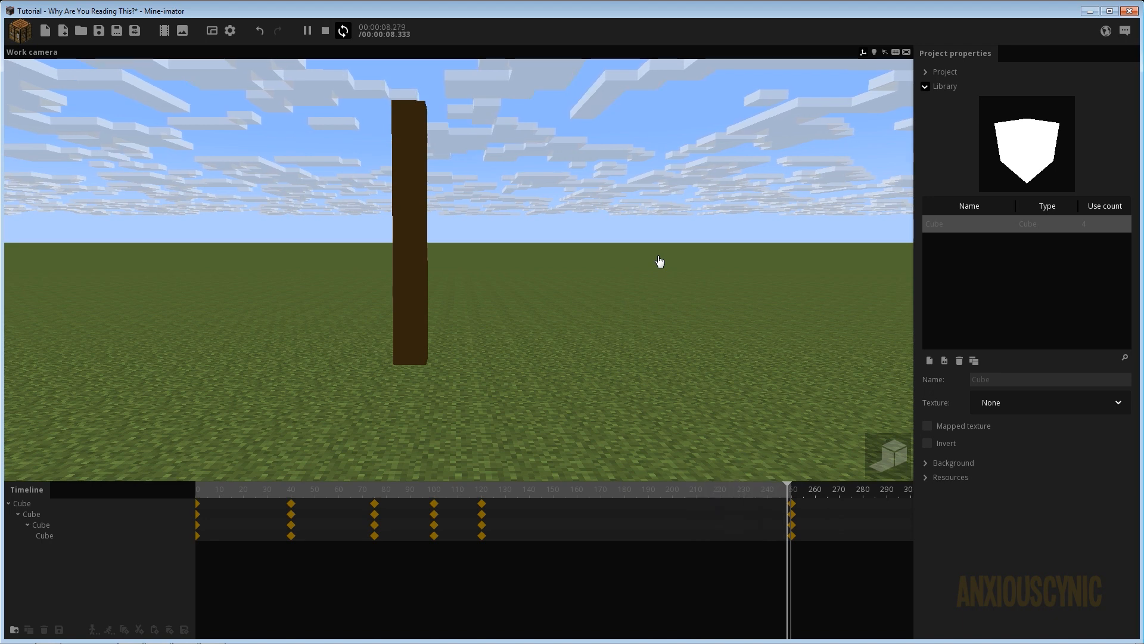
click(331, 488)
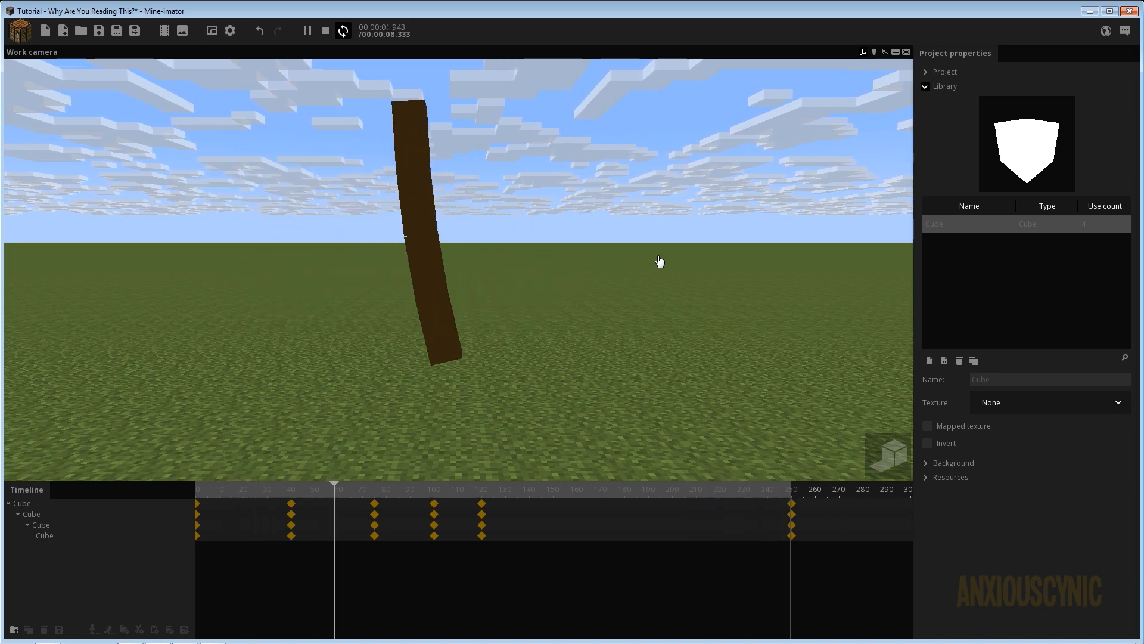